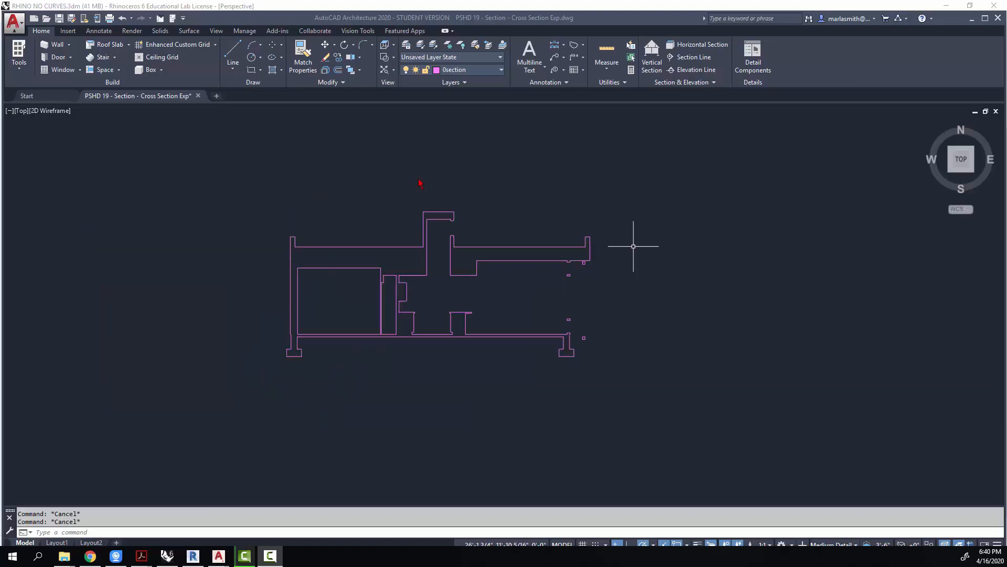
{"action": "mouse_move", "coordinate": [403, 157]}
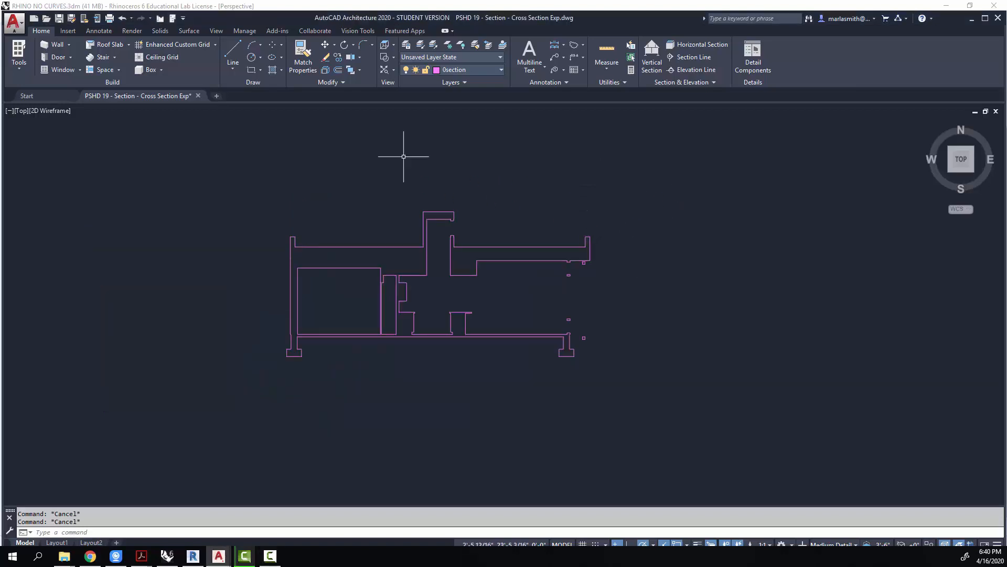
{"action": "mouse_move", "coordinate": [378, 182]}
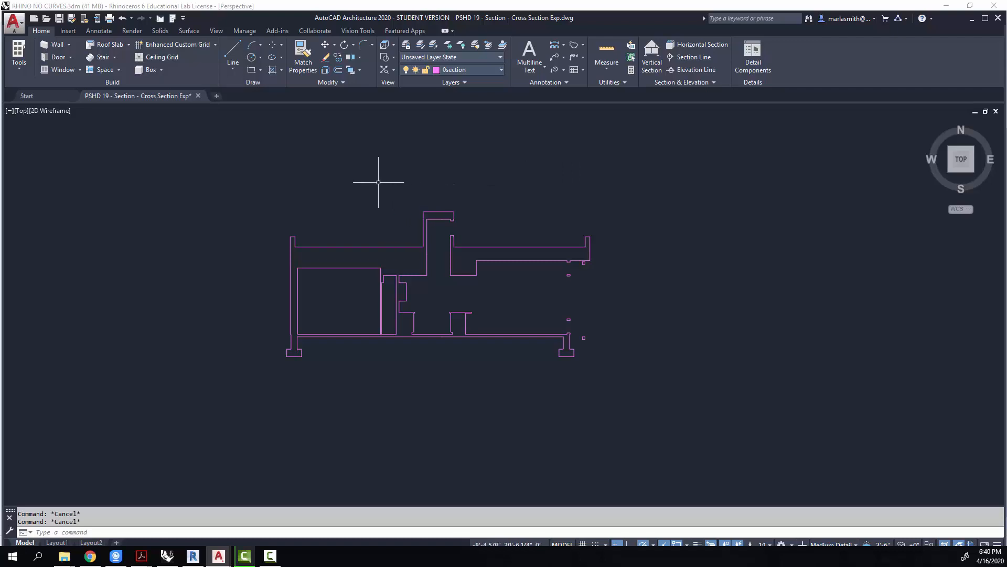
Step: Start the WBLOCK command to write selected objects out to a drawing file
{"action": "type", "text": "wblock"}
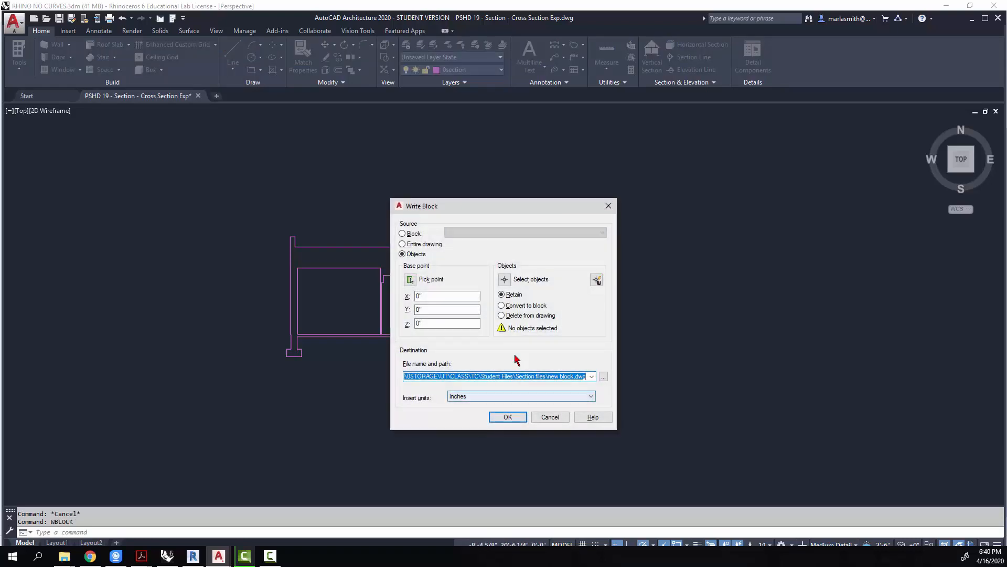
Step: Write the nine outline objects to section lines clean.dwg, replacing the existing file
{"action": "left_click", "coordinate": [504, 279]}
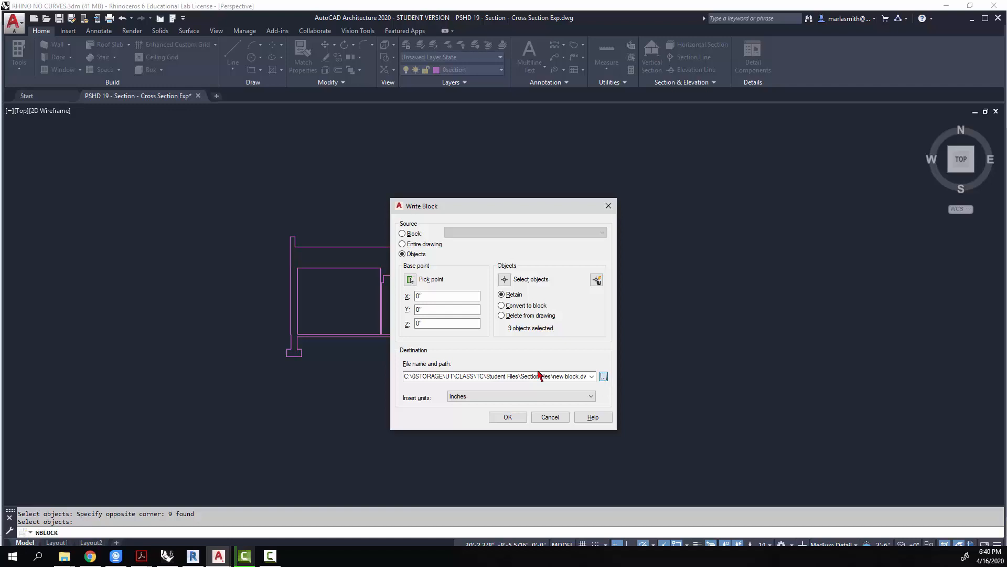
{"action": "left_click", "coordinate": [603, 375]}
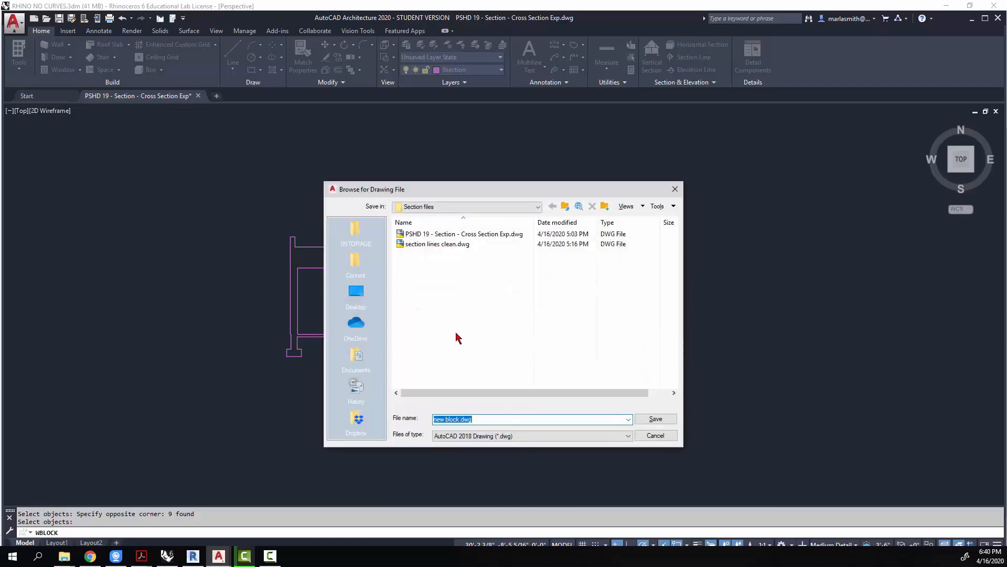
{"action": "mouse_move", "coordinate": [466, 278]}
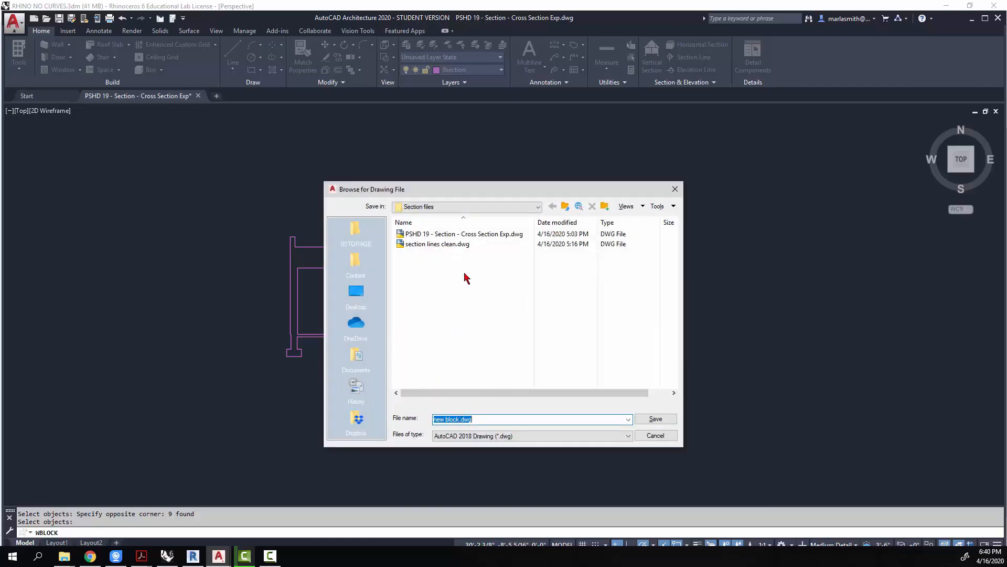
{"action": "left_click", "coordinate": [436, 244]}
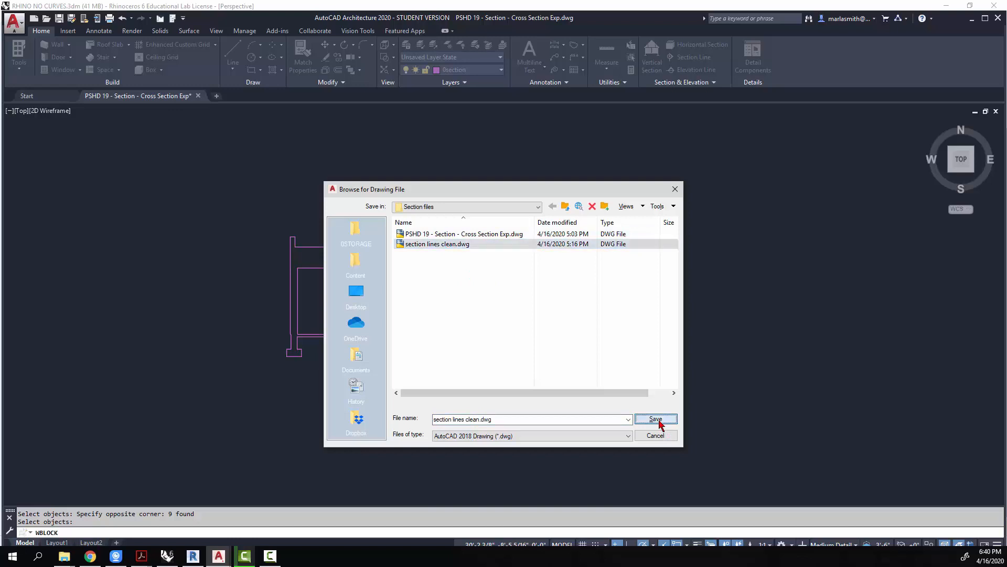
{"action": "left_click", "coordinate": [656, 418]}
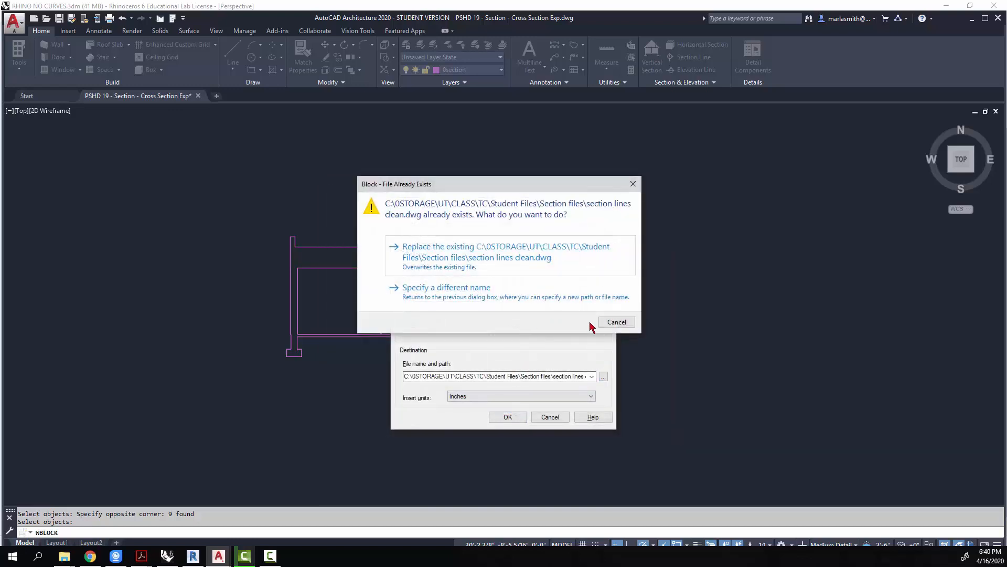
{"action": "left_click", "coordinate": [617, 322]}
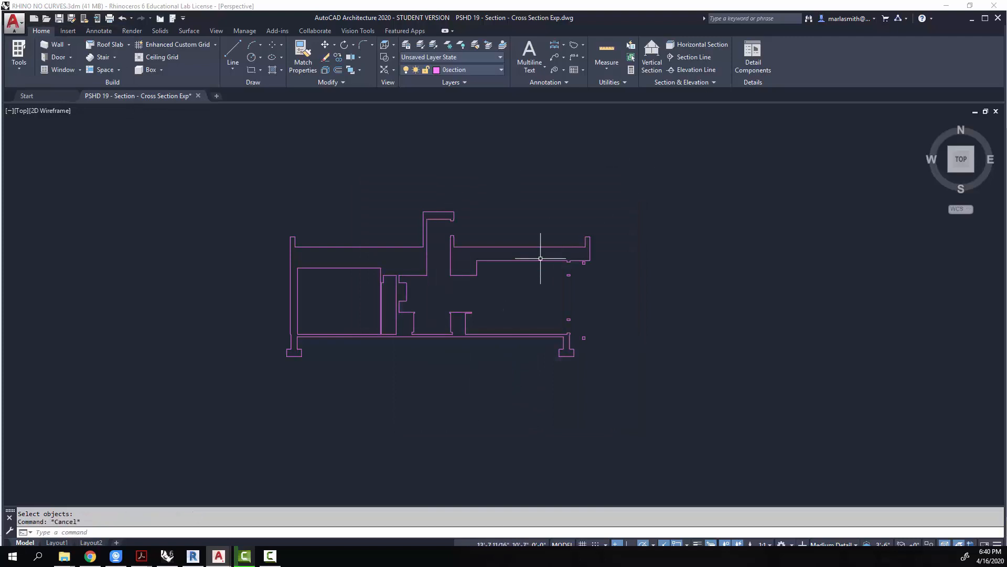
{"action": "mouse_move", "coordinate": [579, 319]}
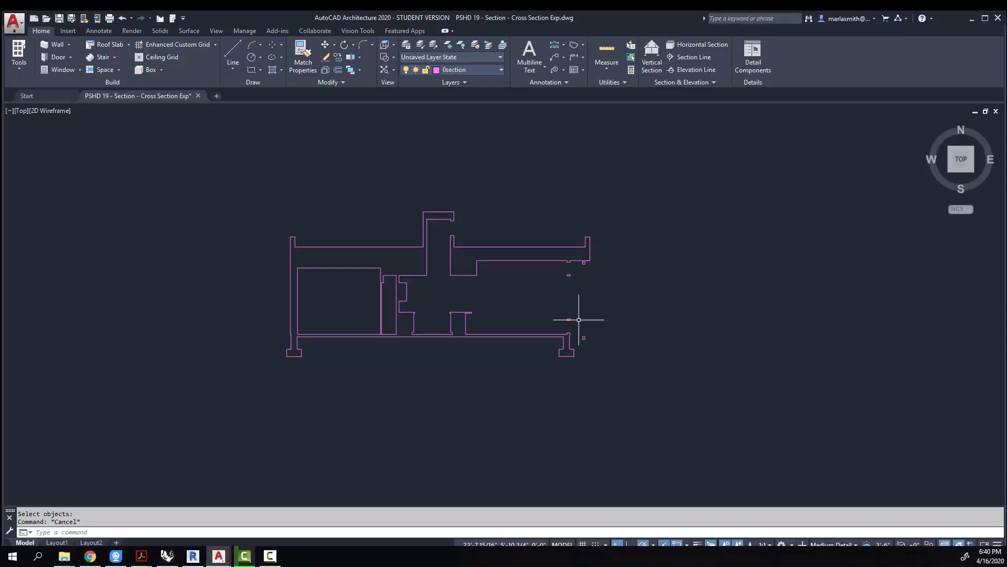
Step: Bring the Revit project forward on the Cross Section Exp view
{"action": "left_click", "coordinate": [194, 556]}
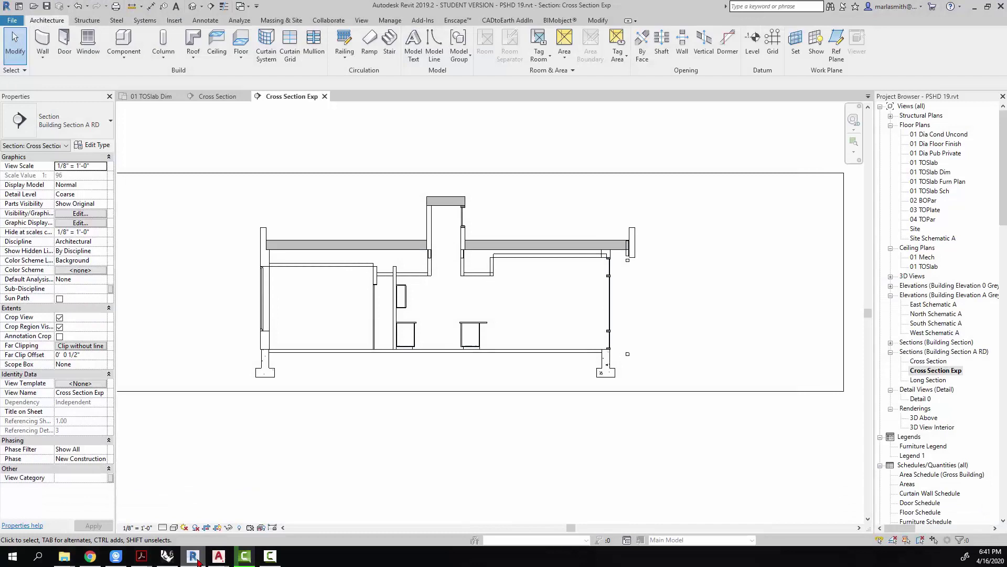
{"action": "mouse_move", "coordinate": [602, 313]}
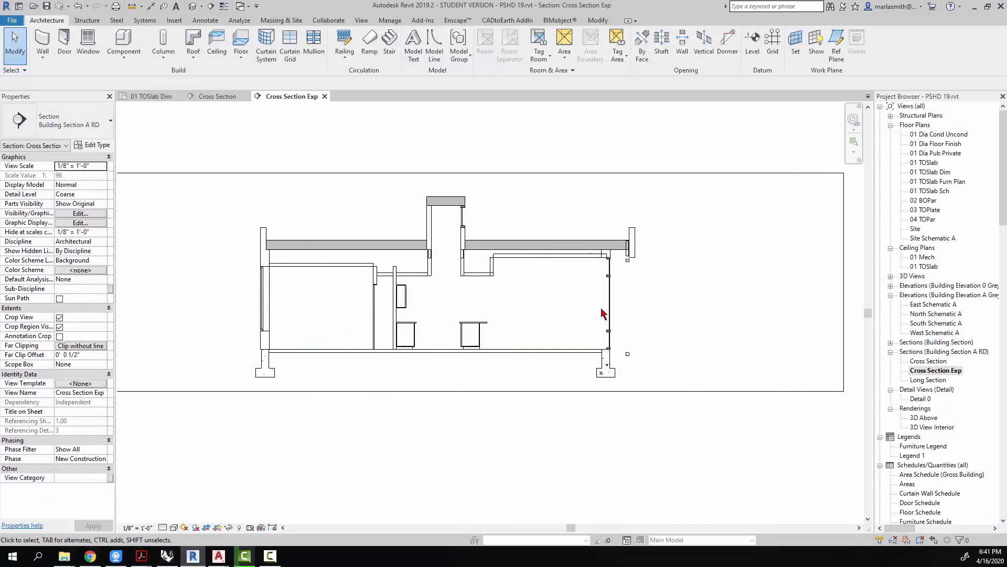
{"action": "mouse_move", "coordinate": [603, 312]}
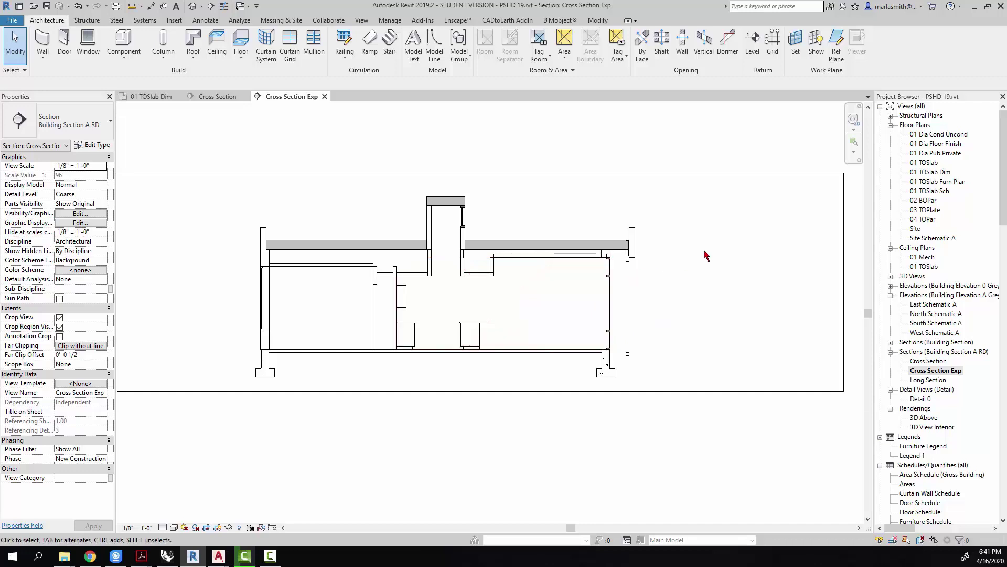
{"action": "mouse_move", "coordinate": [646, 403]}
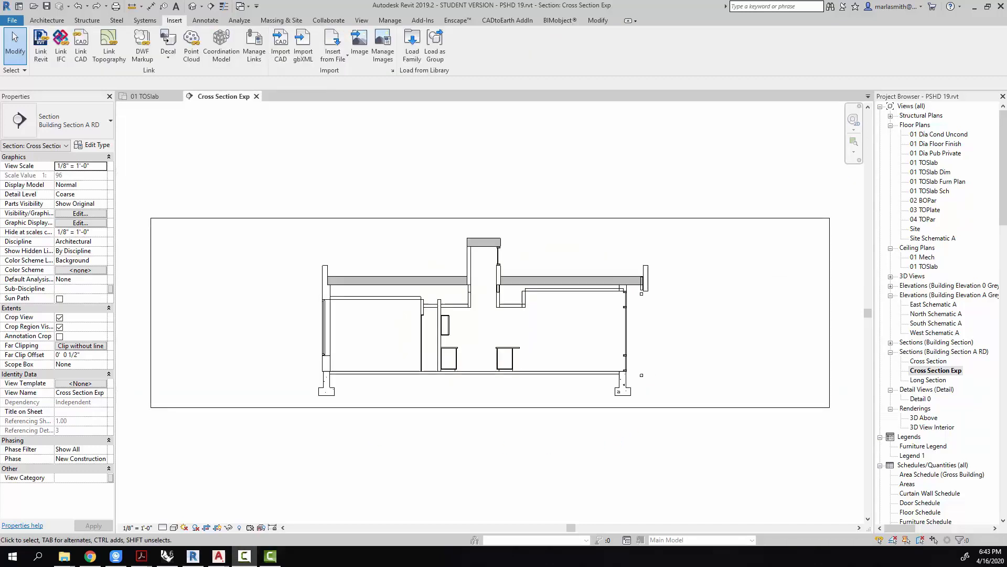
{"action": "mouse_move", "coordinate": [280, 44]}
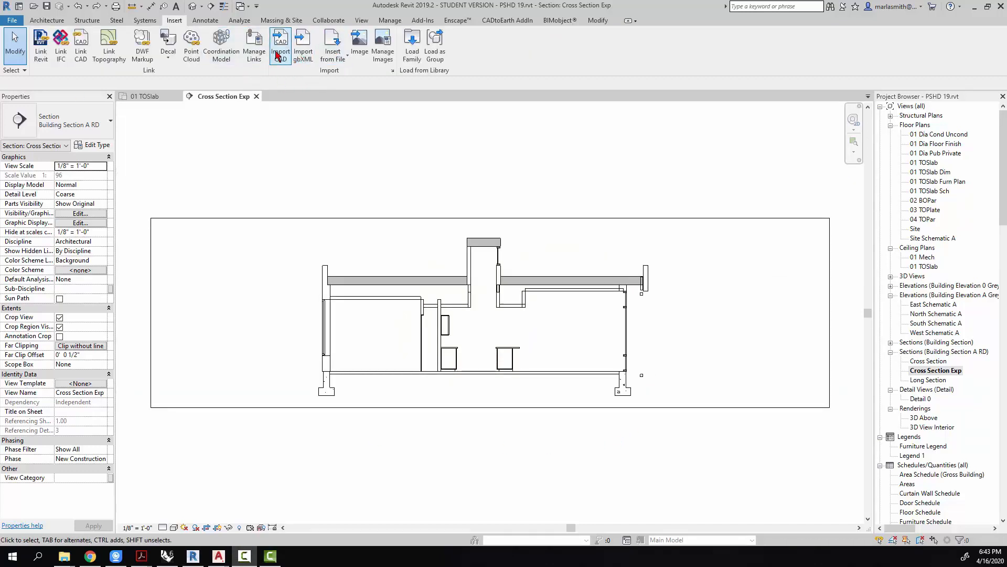
Step: Import section lines clean.dwg into the view and dismiss the invisible-elements warning
{"action": "left_click", "coordinate": [281, 42]}
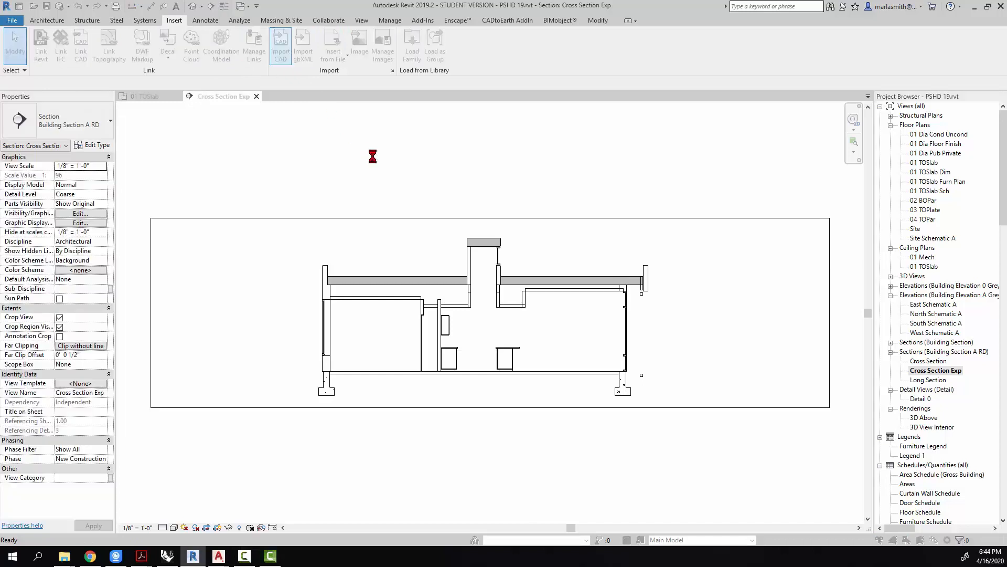
{"action": "left_click", "coordinate": [280, 44]}
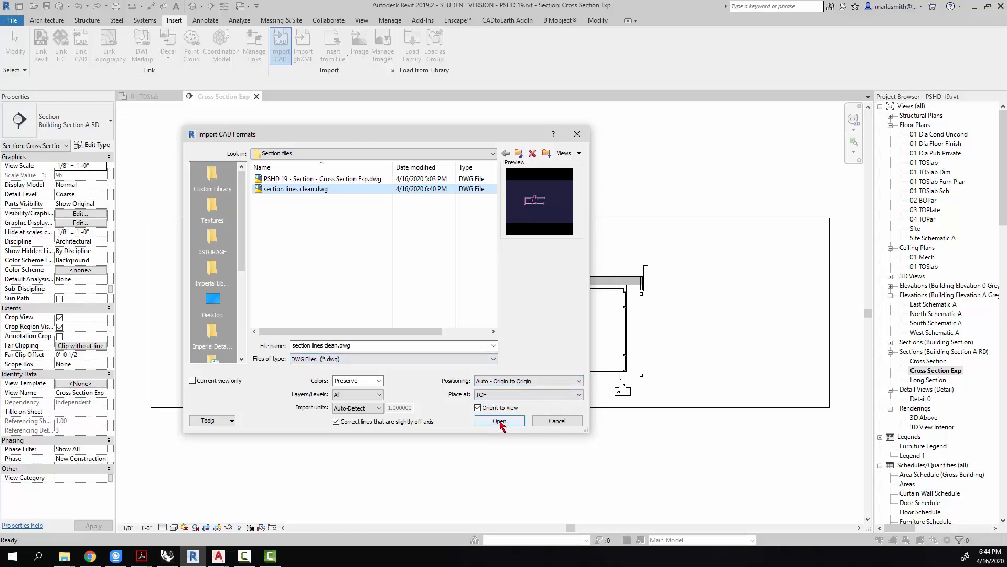
{"action": "left_click", "coordinate": [499, 421]}
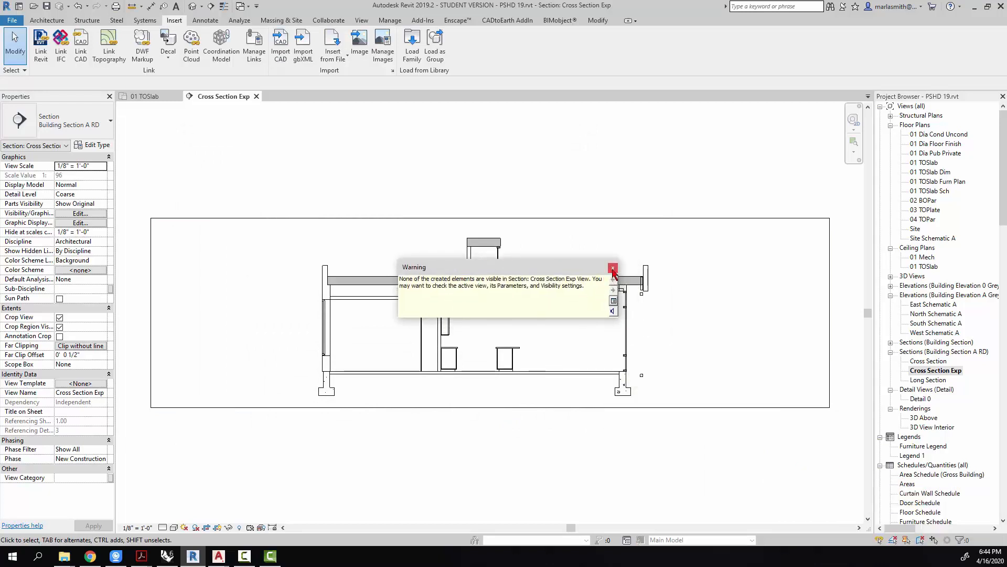
{"action": "left_click", "coordinate": [613, 268]}
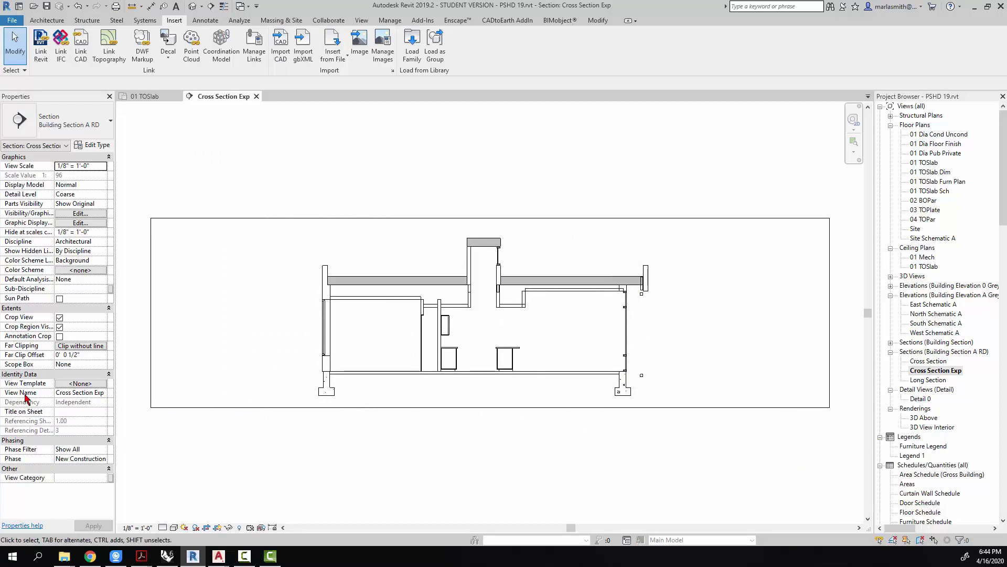
{"action": "mouse_move", "coordinate": [304, 258]}
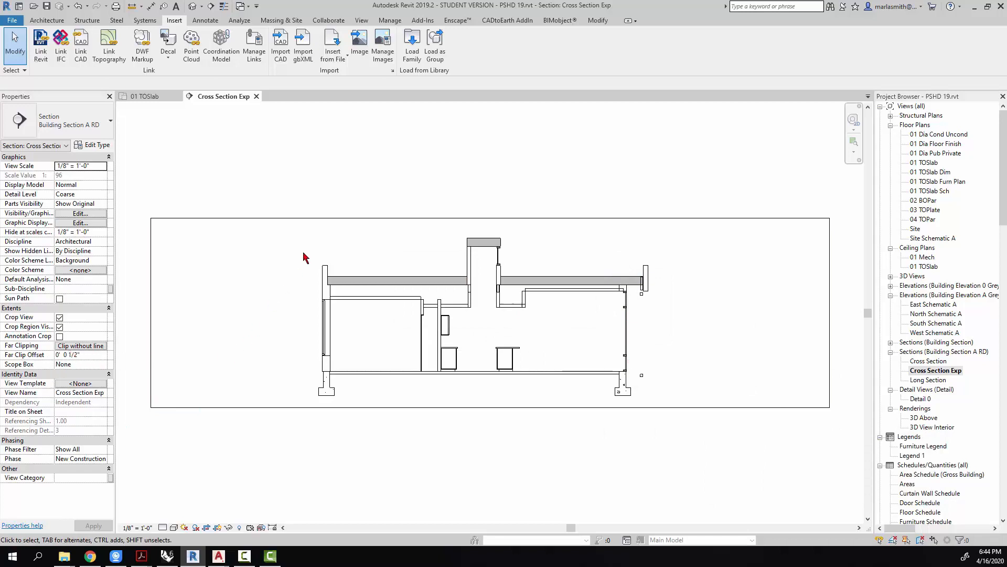
{"action": "mouse_move", "coordinate": [534, 322]}
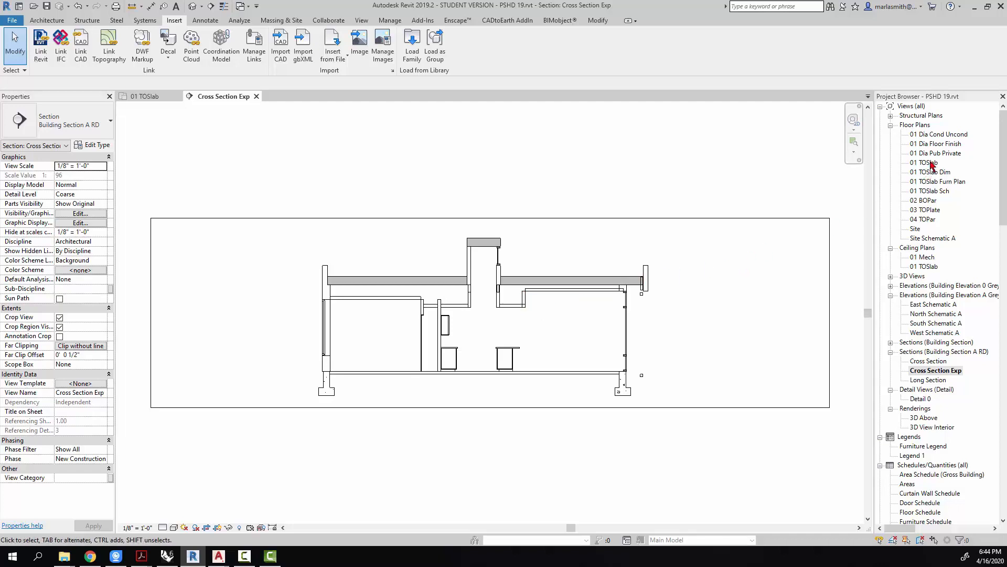
Step: Check the import in the 01 TOSlab plan, then return to the Cross Section Exp view
{"action": "double_click", "coordinate": [925, 161]}
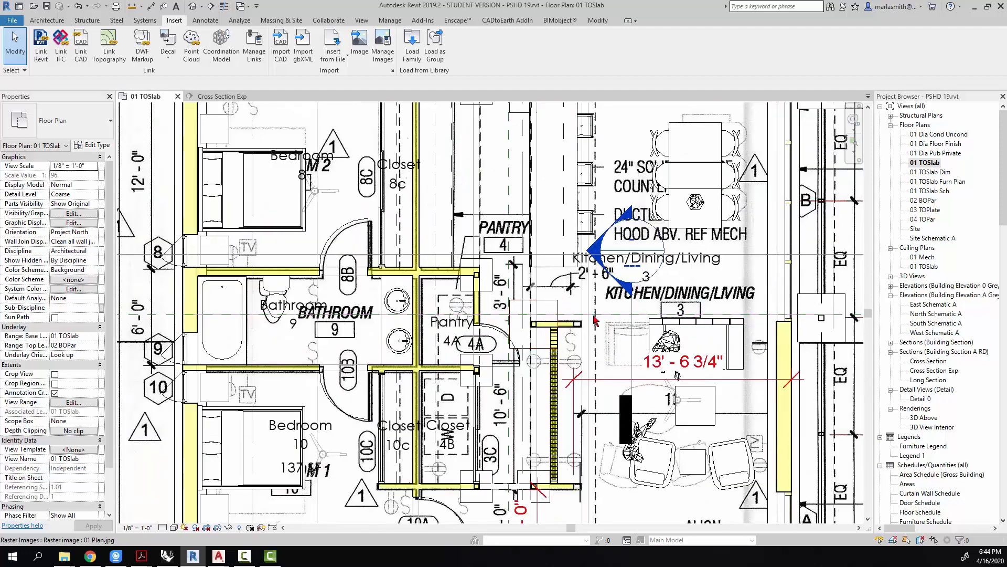
{"action": "mouse_move", "coordinate": [611, 319]}
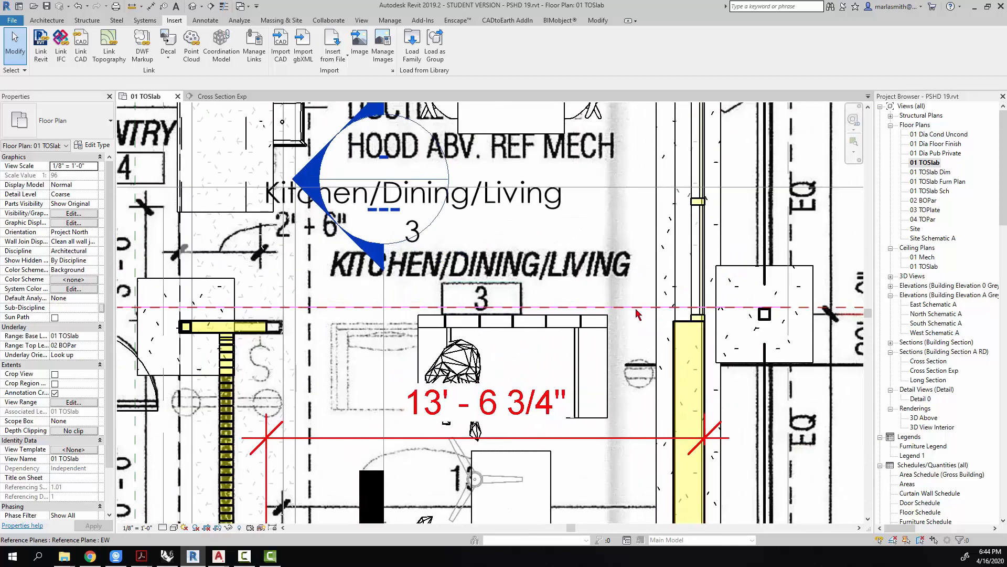
{"action": "left_click", "coordinate": [513, 302]}
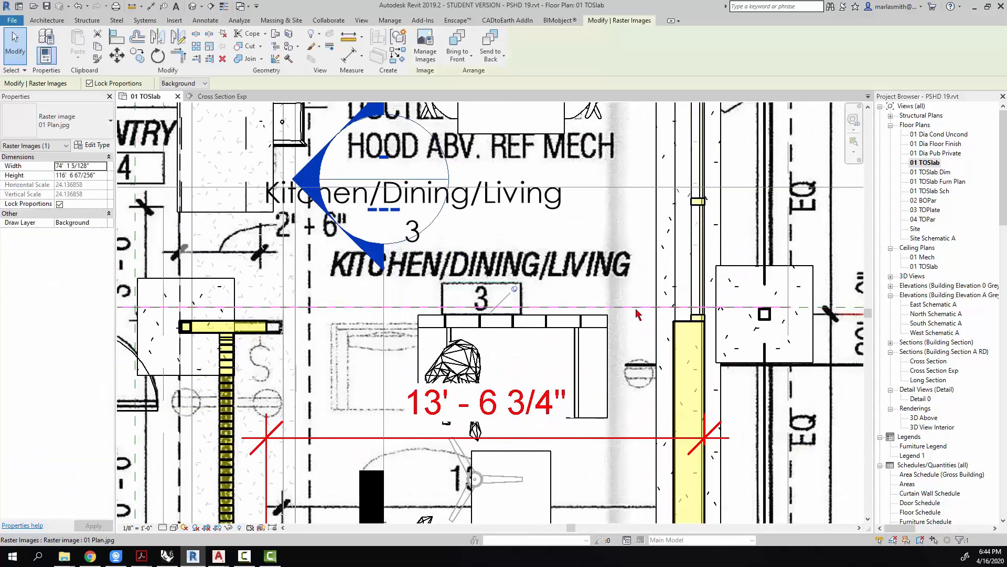
{"action": "mouse_move", "coordinate": [637, 314]}
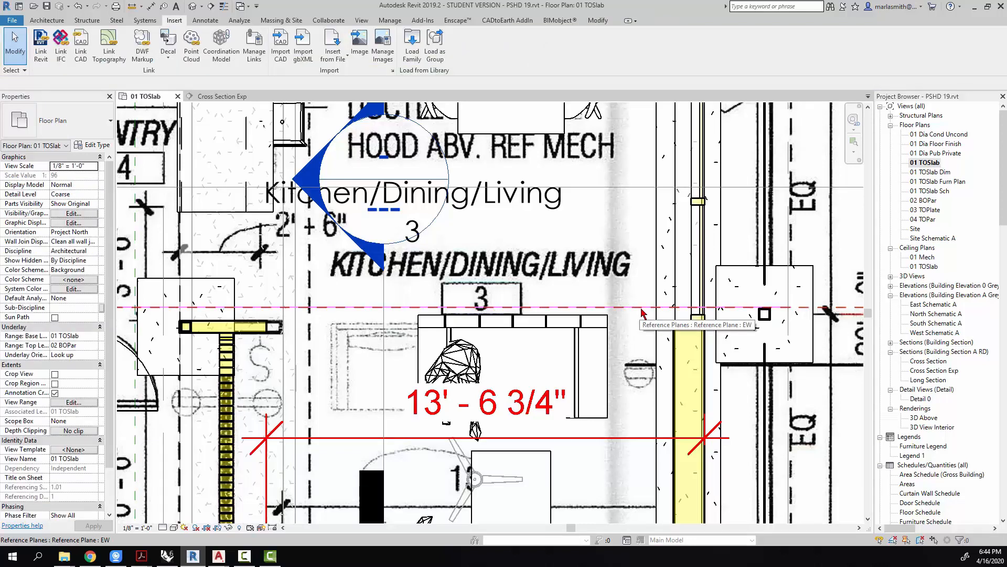
{"action": "left_click", "coordinate": [642, 309]}
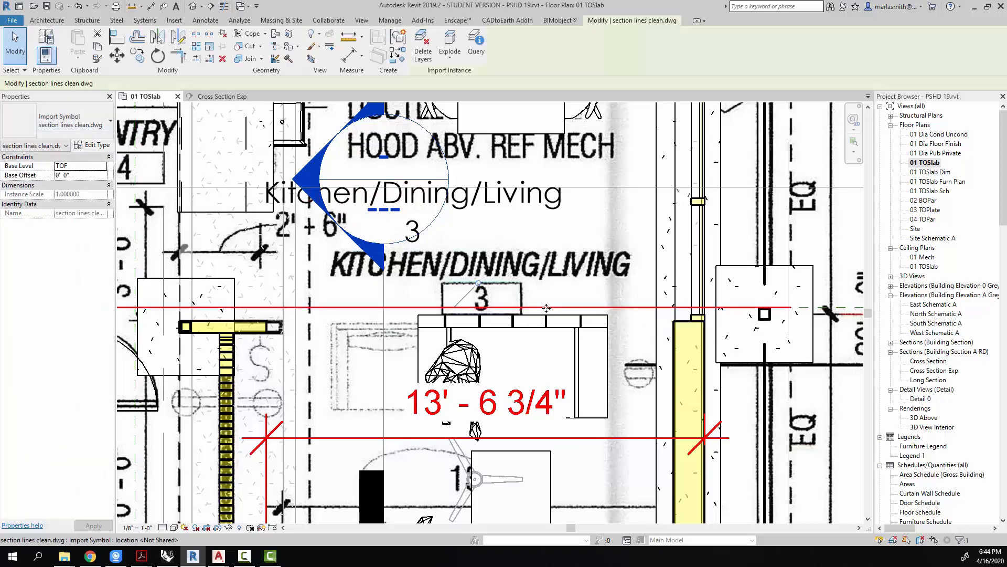
{"action": "mouse_move", "coordinate": [480, 287]}
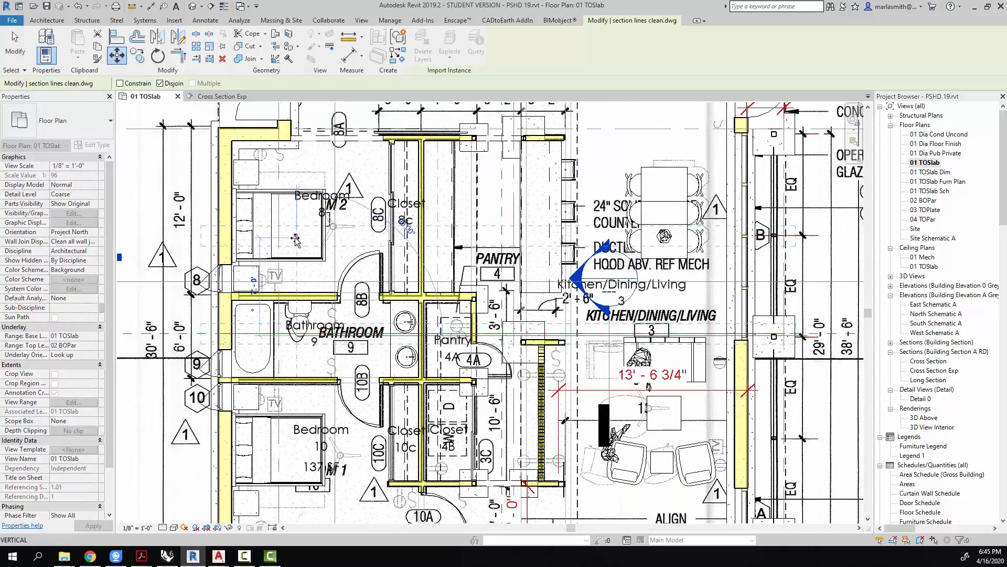
{"action": "left_click", "coordinate": [282, 231]}
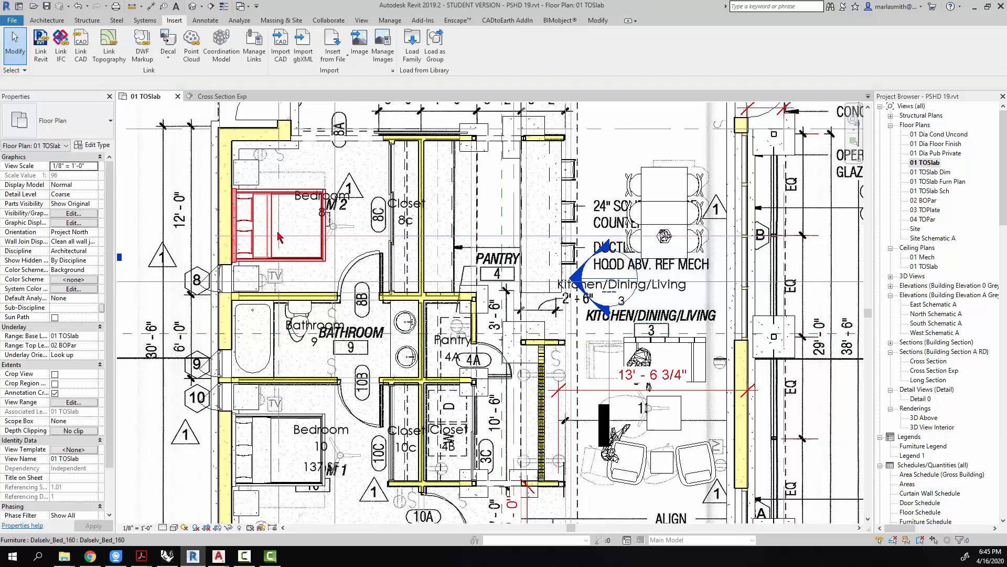
{"action": "left_click", "coordinate": [221, 96]}
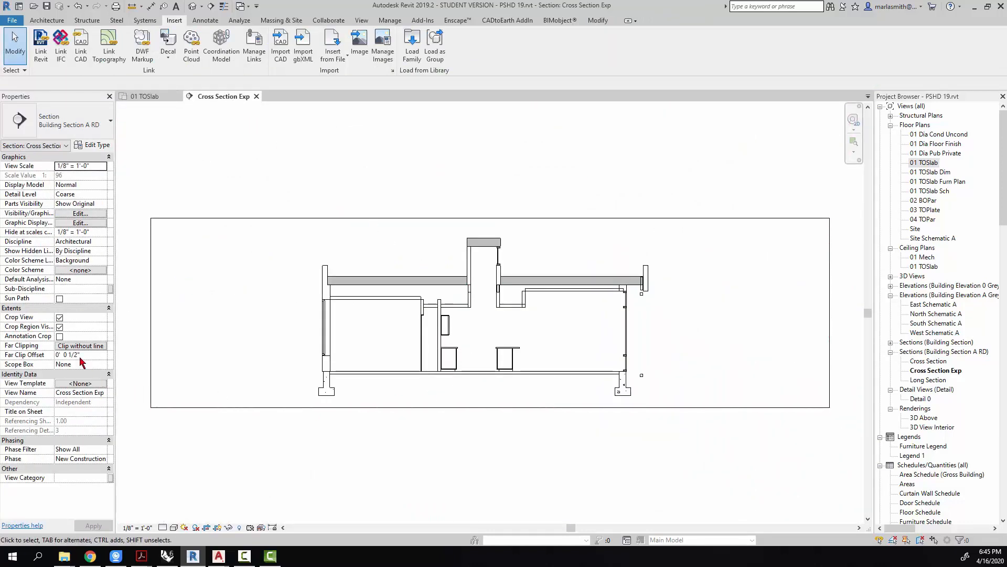
Step: Set Far Clip Offset to 5' 0" and select the now-visible CAD outline
{"action": "left_click", "coordinate": [67, 354]}
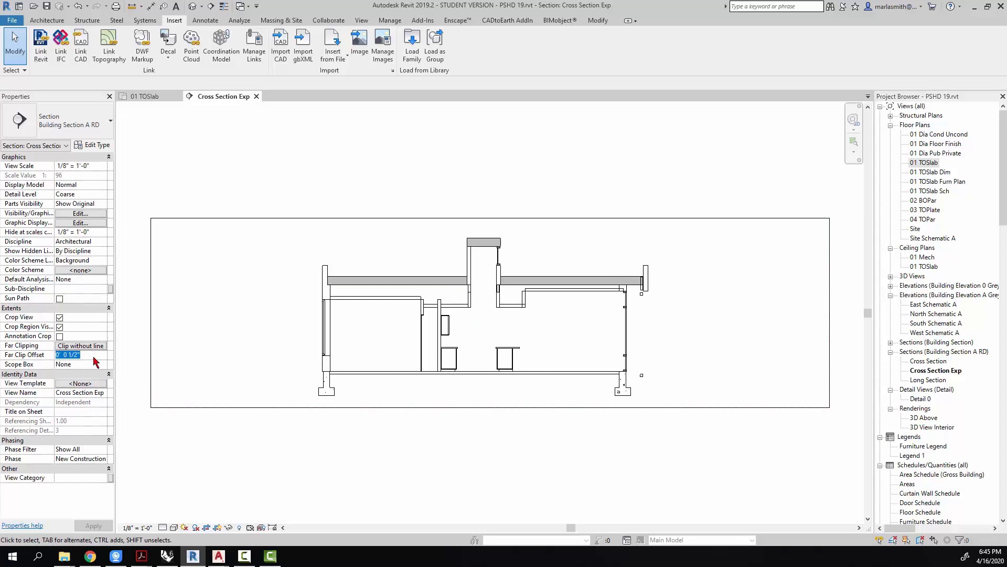
{"action": "type", "text": "5' 0\""}
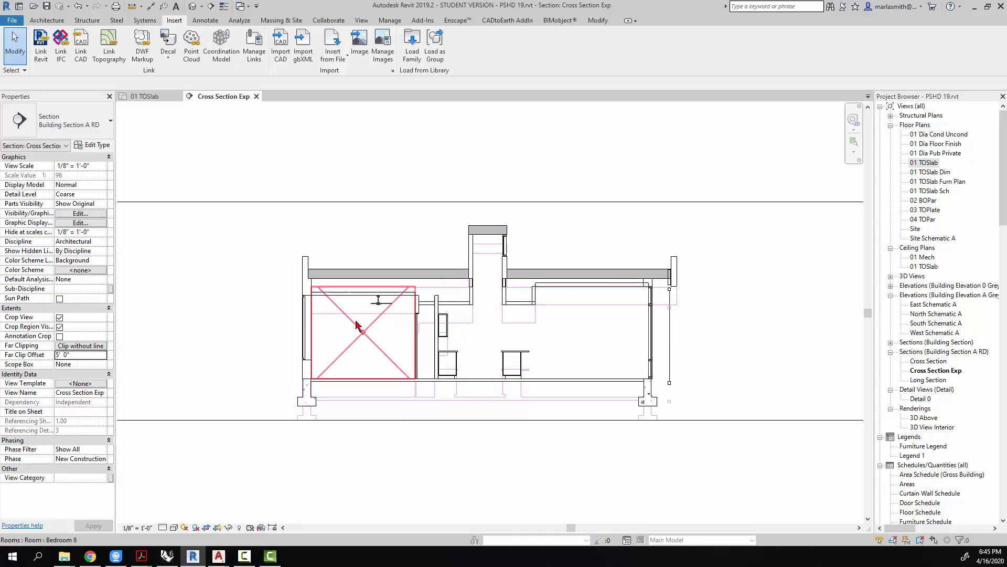
{"action": "left_click", "coordinate": [359, 328]}
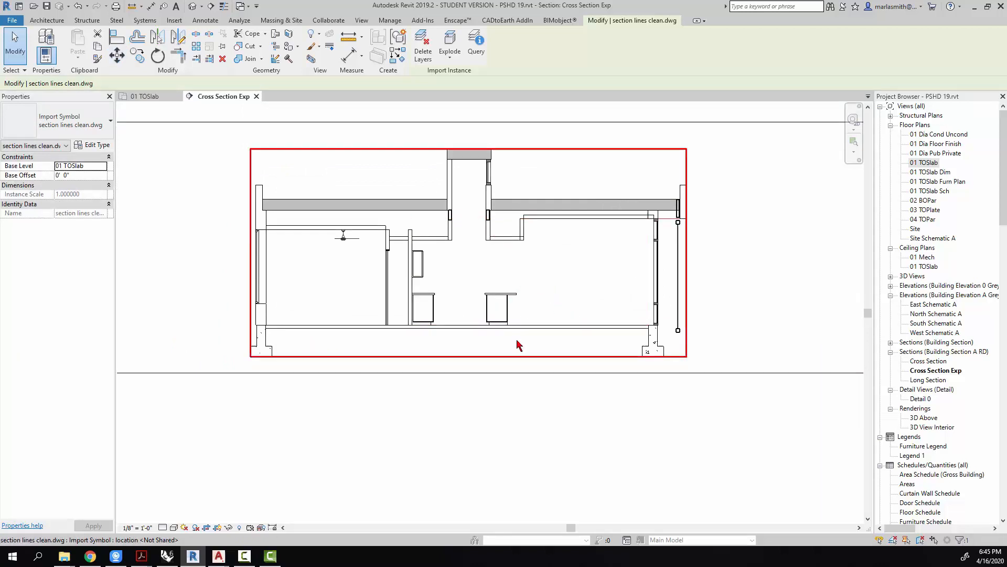
Step: Isolate the imported CAD outline temporarily, toggling Reveal Hidden Elements on and off
{"action": "left_click", "coordinate": [543, 152]}
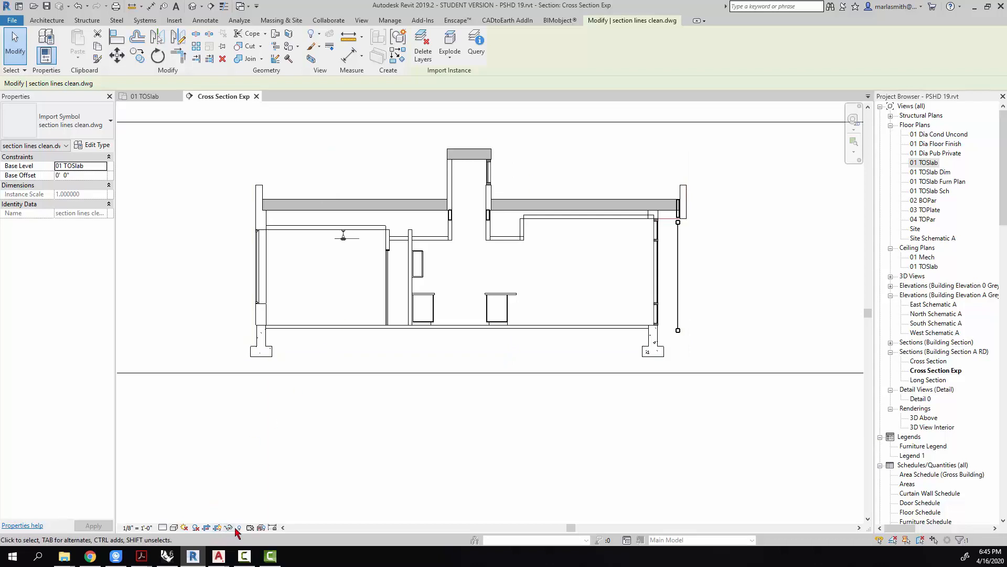
{"action": "left_click", "coordinate": [228, 527]}
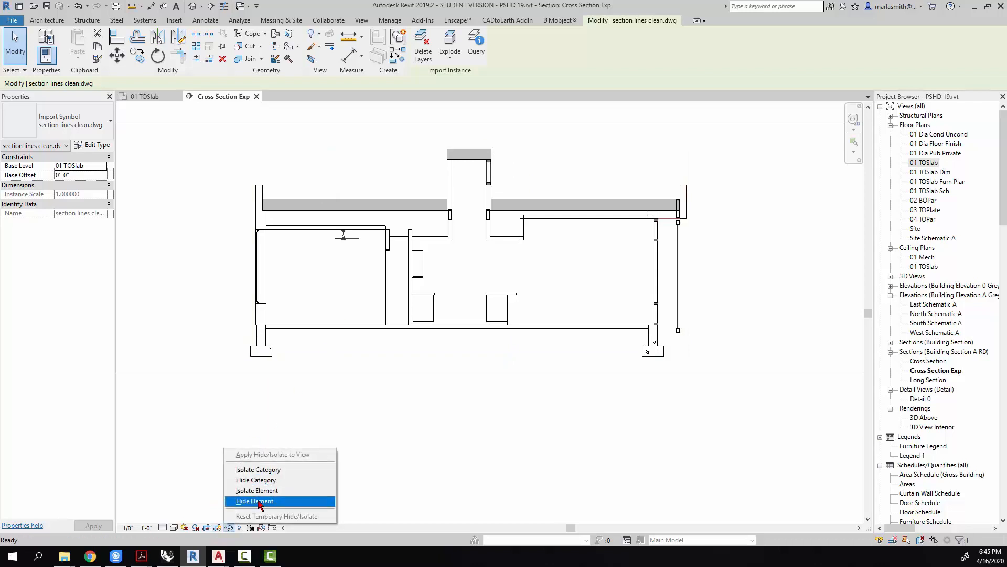
{"action": "left_click", "coordinate": [254, 501]}
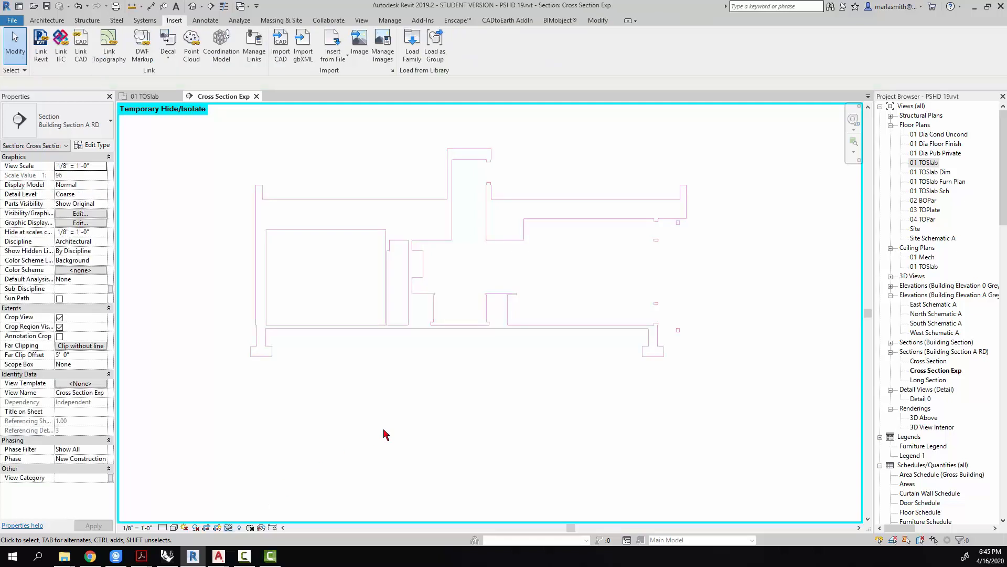
{"action": "mouse_move", "coordinate": [174, 20]}
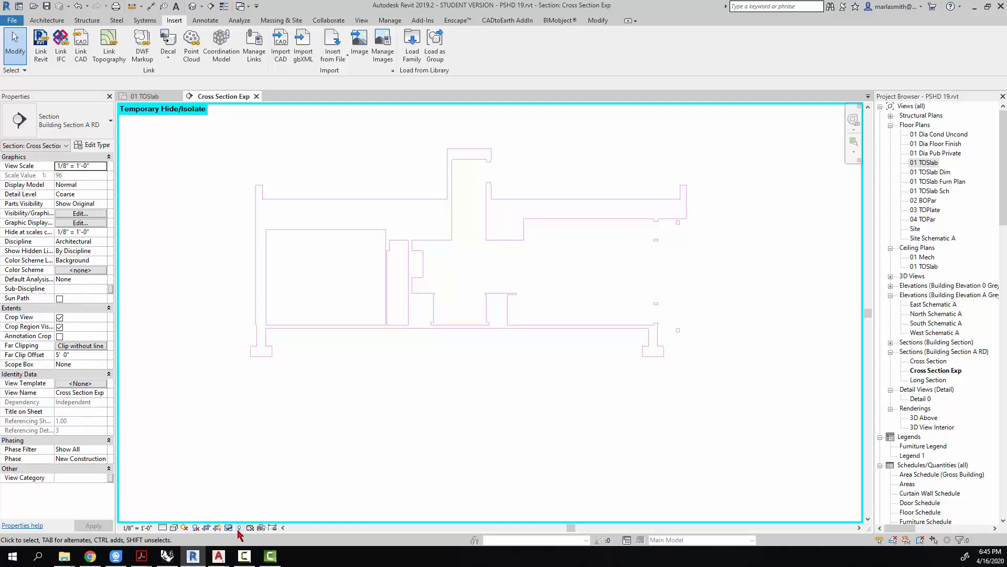
{"action": "left_click", "coordinate": [239, 527]}
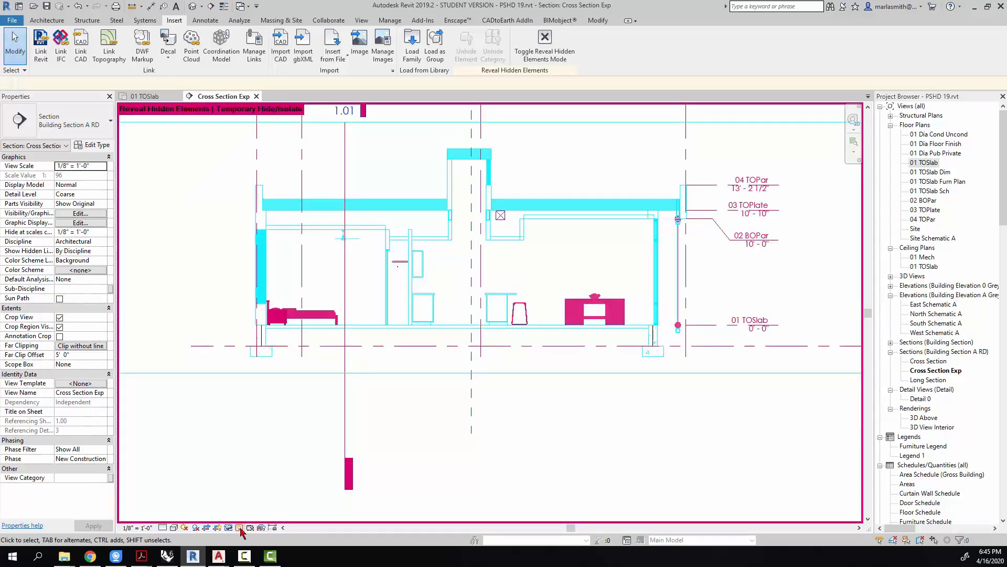
{"action": "mouse_move", "coordinate": [330, 197]}
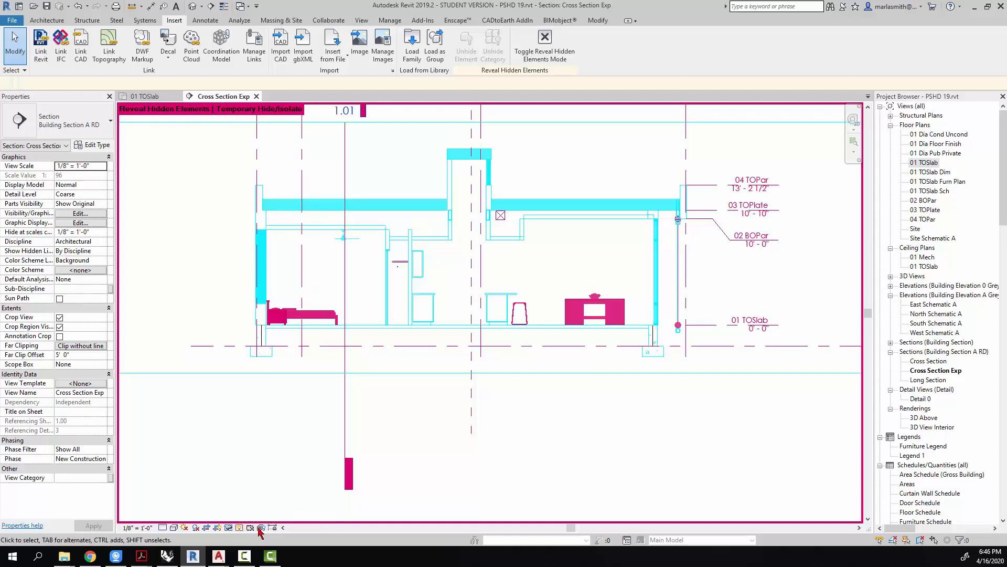
{"action": "left_click", "coordinate": [262, 527]}
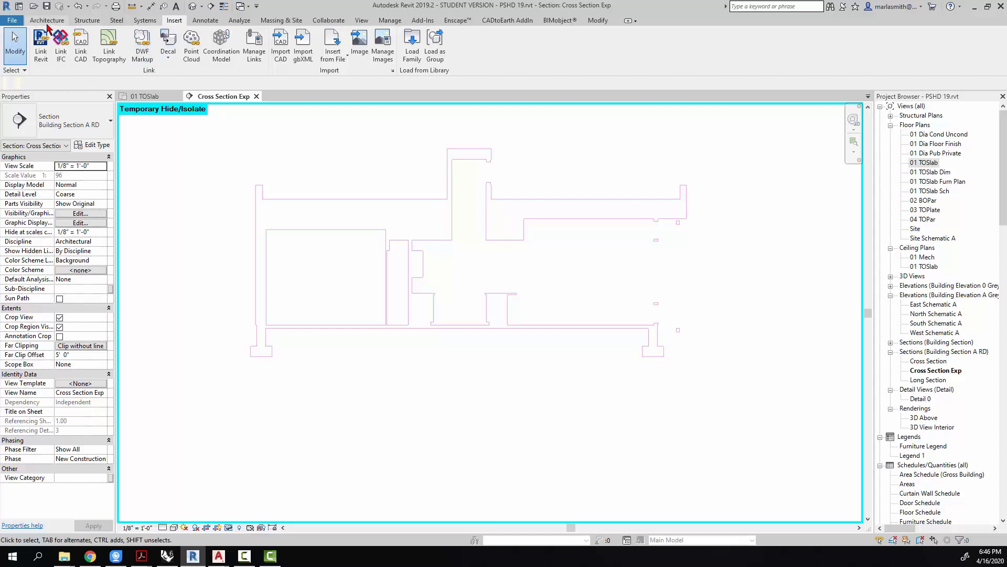
{"action": "left_click", "coordinate": [206, 20]}
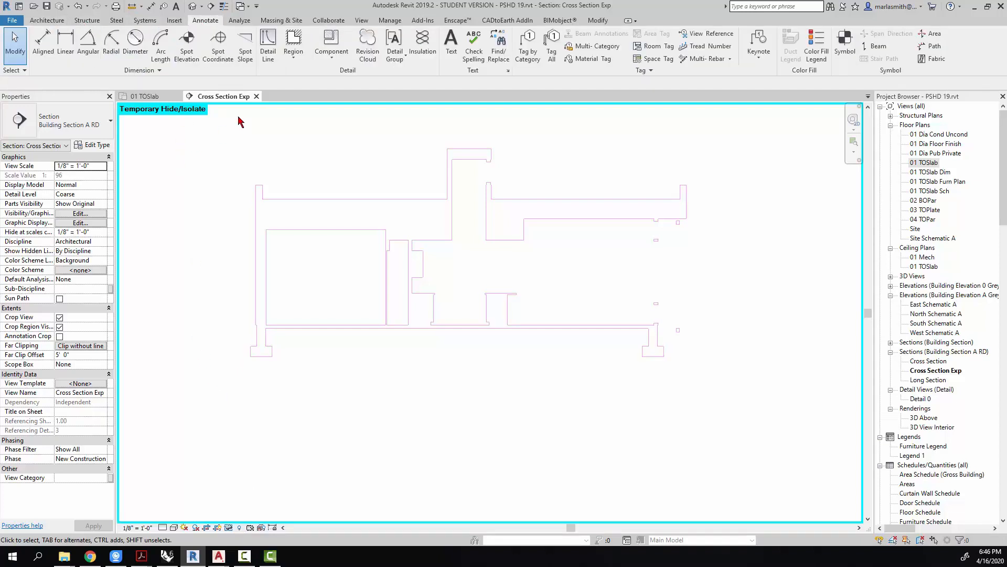
Step: Begin a new Filled Region boundary sketch over the isolated CAD outline
{"action": "left_click", "coordinate": [293, 44]}
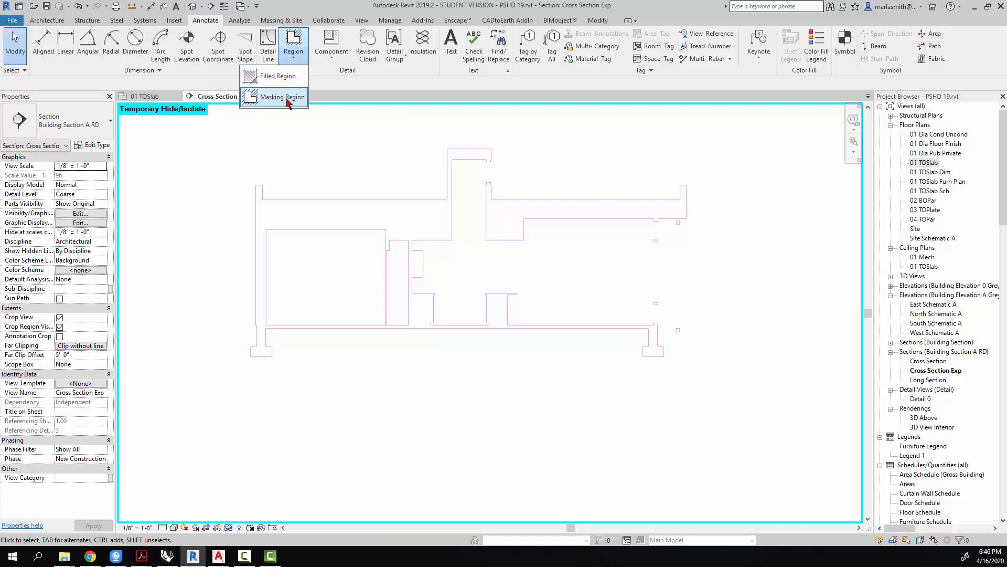
{"action": "mouse_move", "coordinate": [287, 80]}
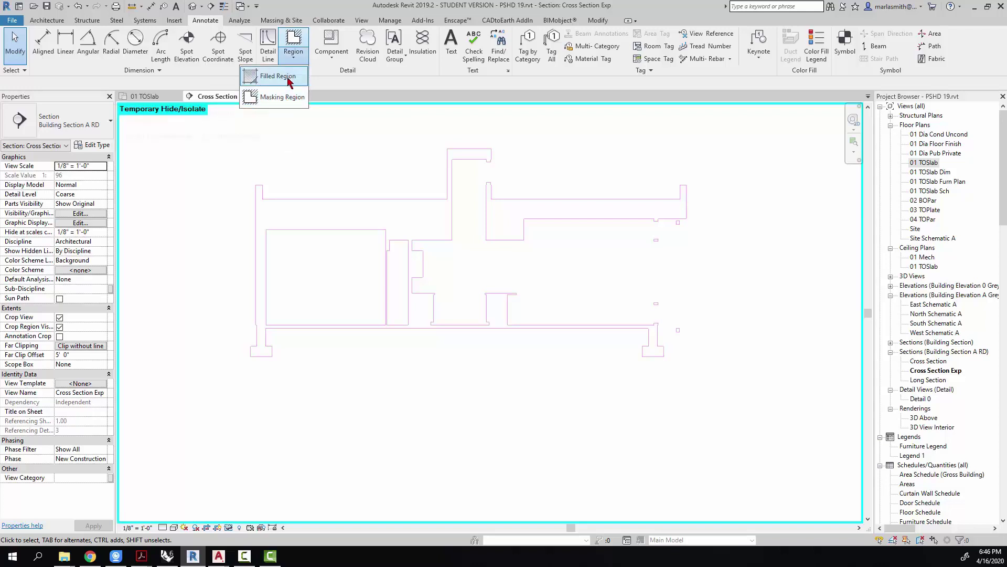
{"action": "left_click", "coordinate": [272, 76]}
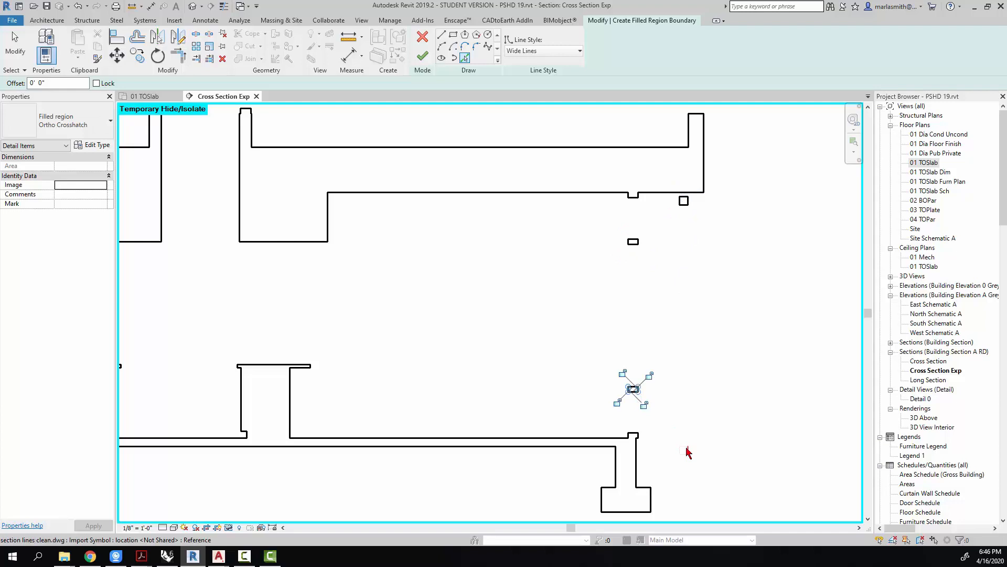
{"action": "left_click_drag", "start_coordinate": [632, 388], "coordinate": [684, 450]}
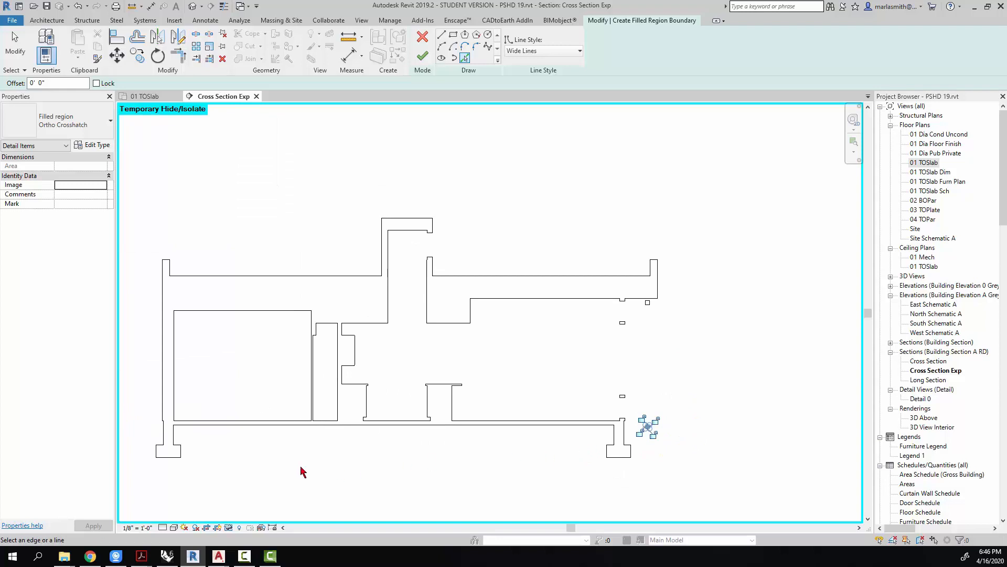
{"action": "mouse_move", "coordinate": [222, 451]}
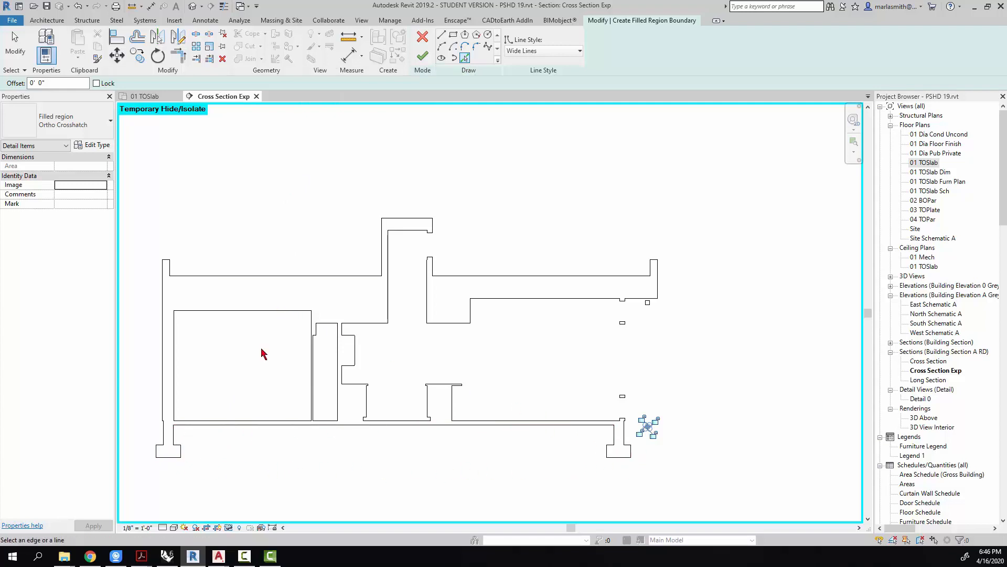
{"action": "mouse_move", "coordinate": [469, 452]}
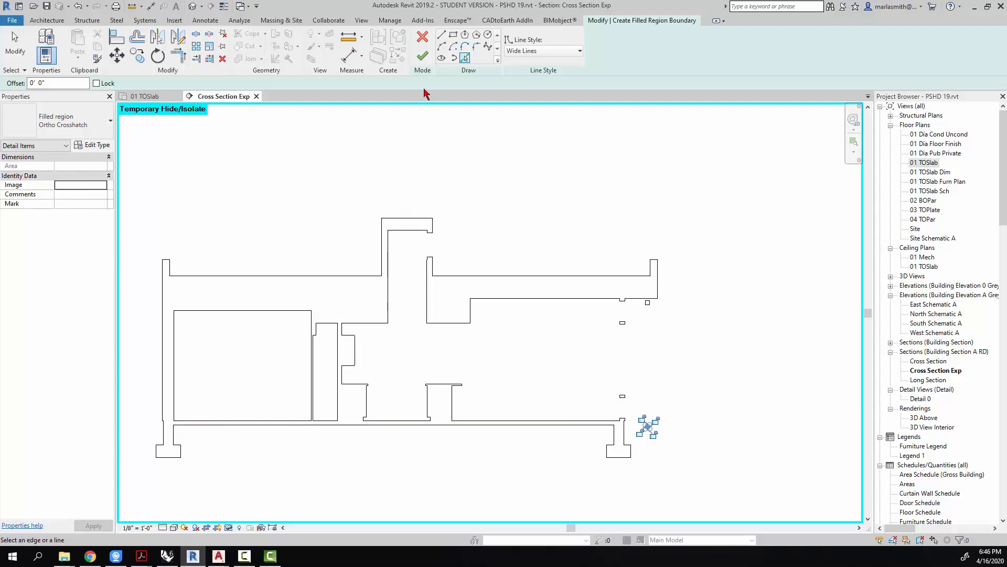
{"action": "mouse_move", "coordinate": [464, 58]}
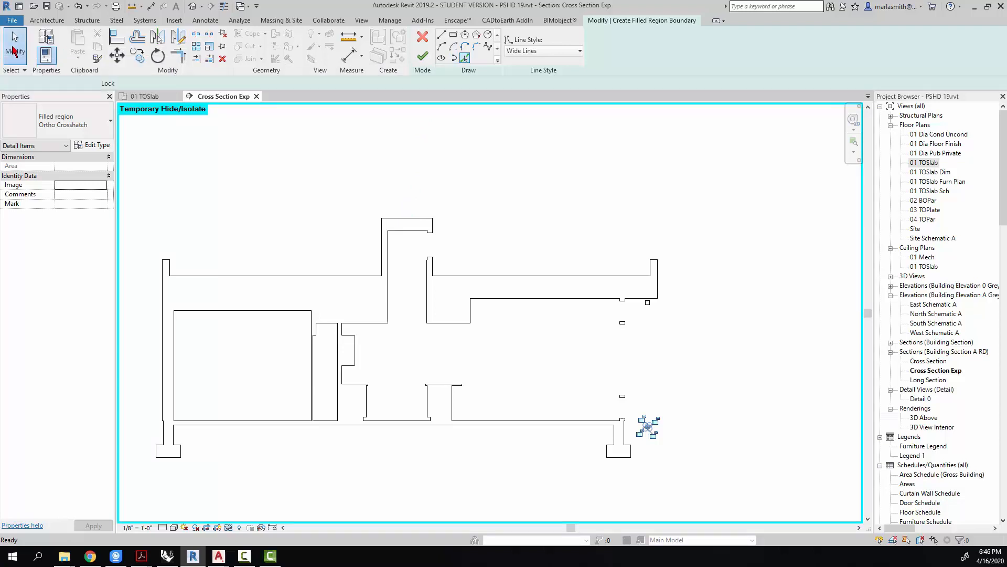
{"action": "mouse_move", "coordinate": [225, 436]}
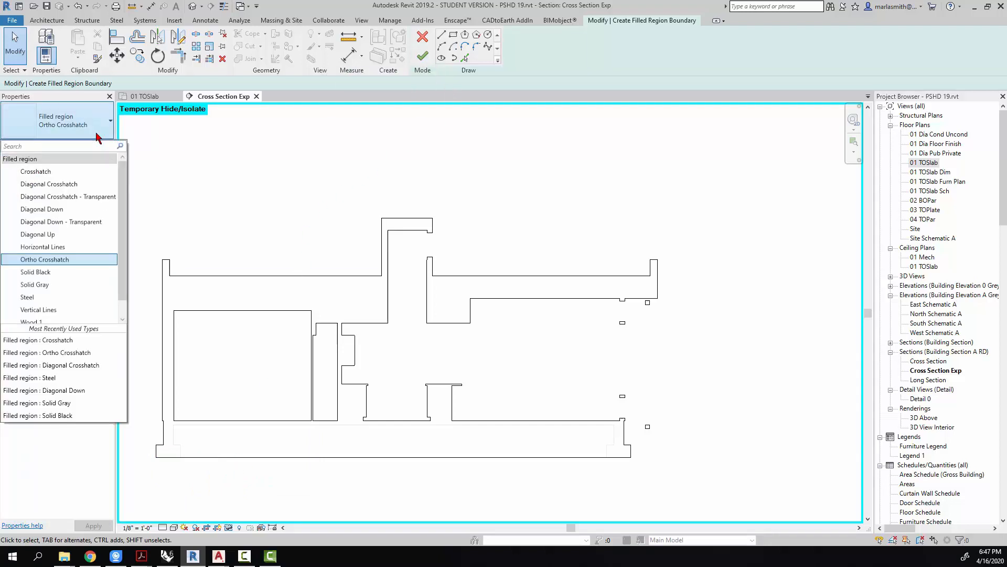
Step: Make the traced region a Solid Gray fill and finish it
{"action": "left_click", "coordinate": [35, 272]}
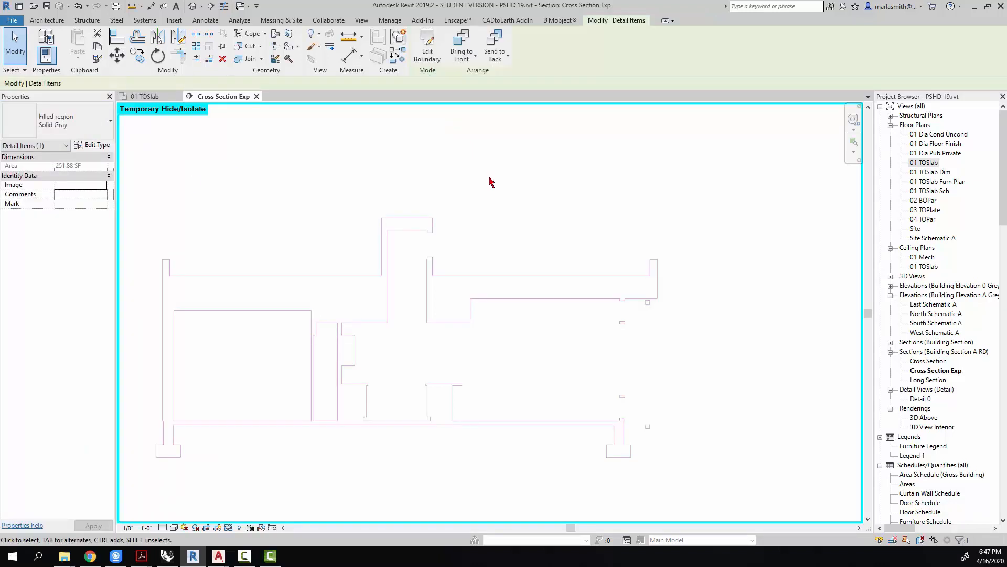
{"action": "left_click", "coordinate": [227, 527]}
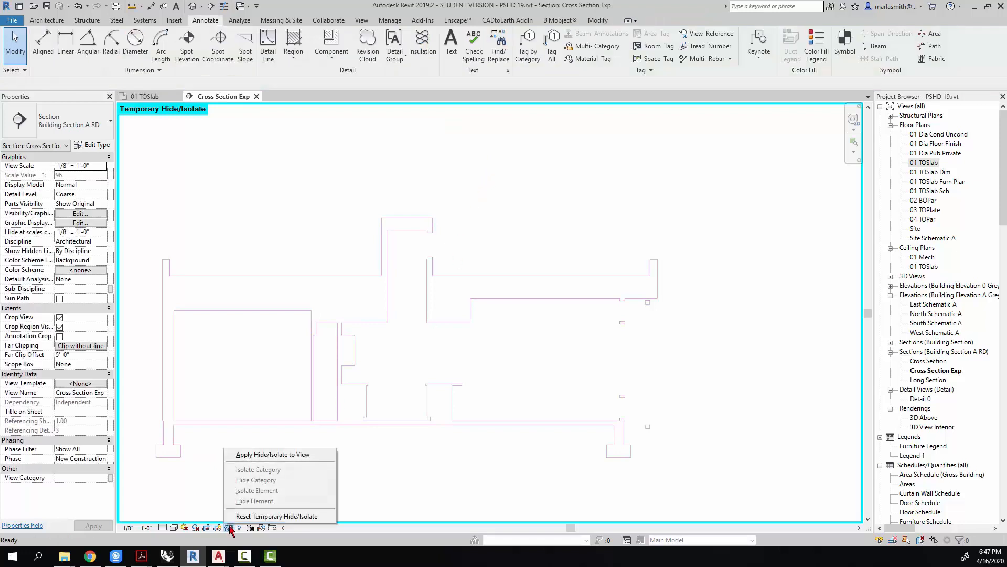
Step: Reset temporary hide/isolate and unhide the filled region so all elements show again
{"action": "left_click", "coordinate": [276, 515]}
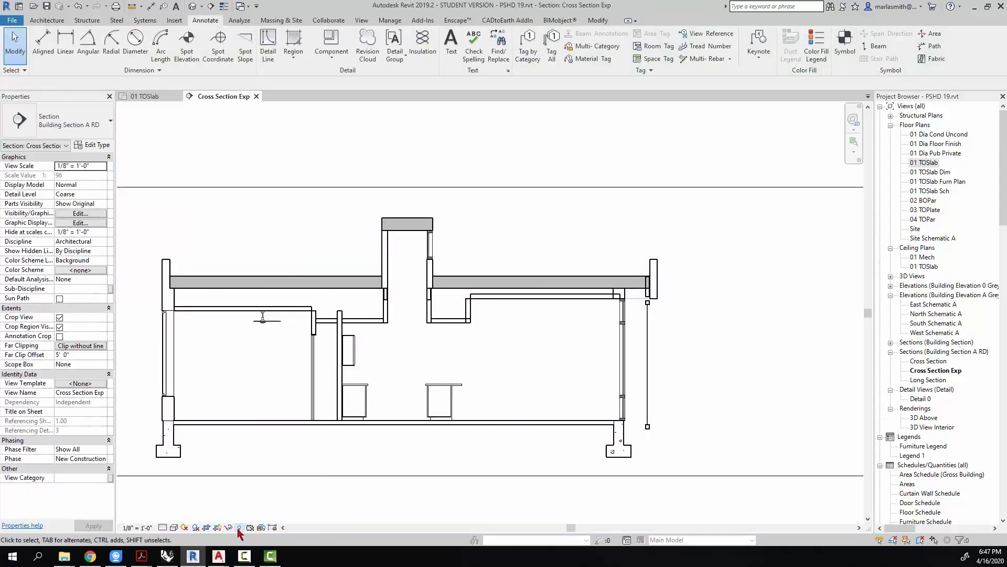
{"action": "left_click", "coordinate": [239, 527]}
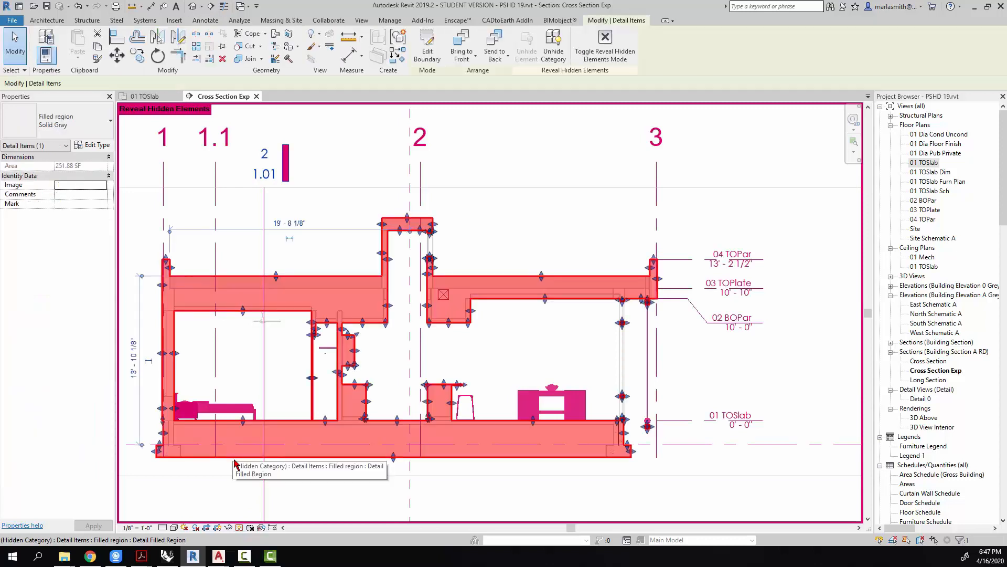
{"action": "mouse_move", "coordinate": [560, 84]}
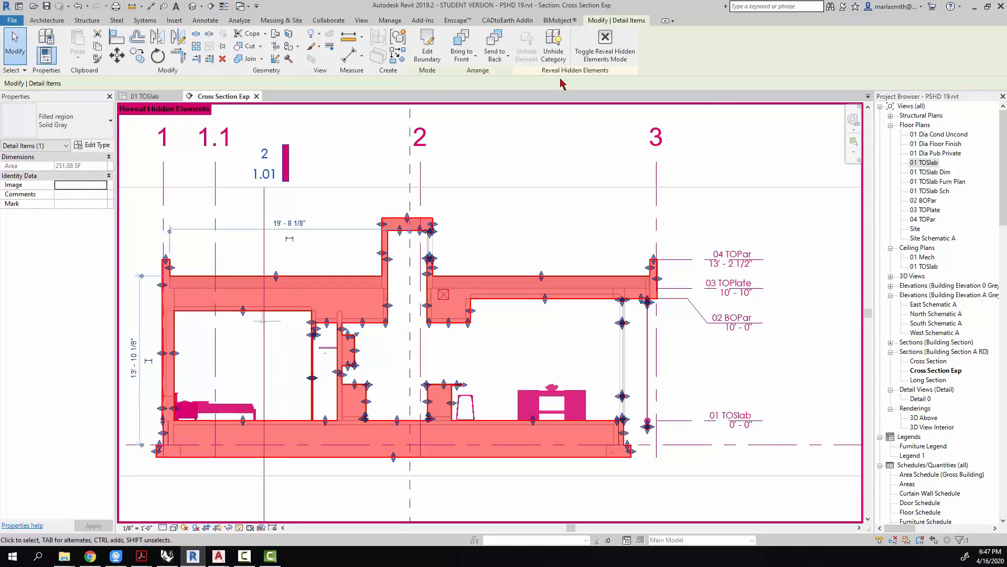
{"action": "mouse_move", "coordinate": [554, 44]}
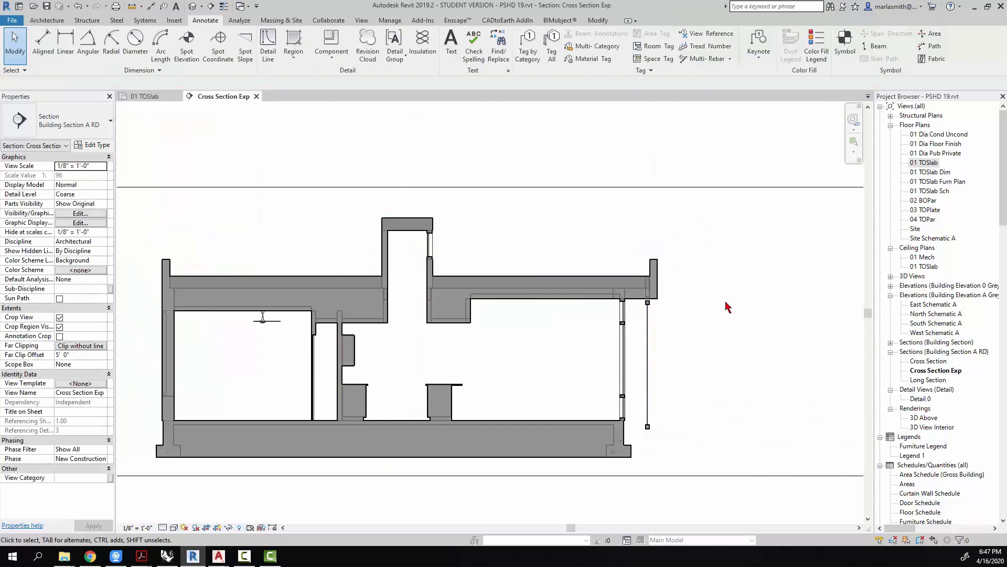
{"action": "mouse_move", "coordinate": [716, 310]}
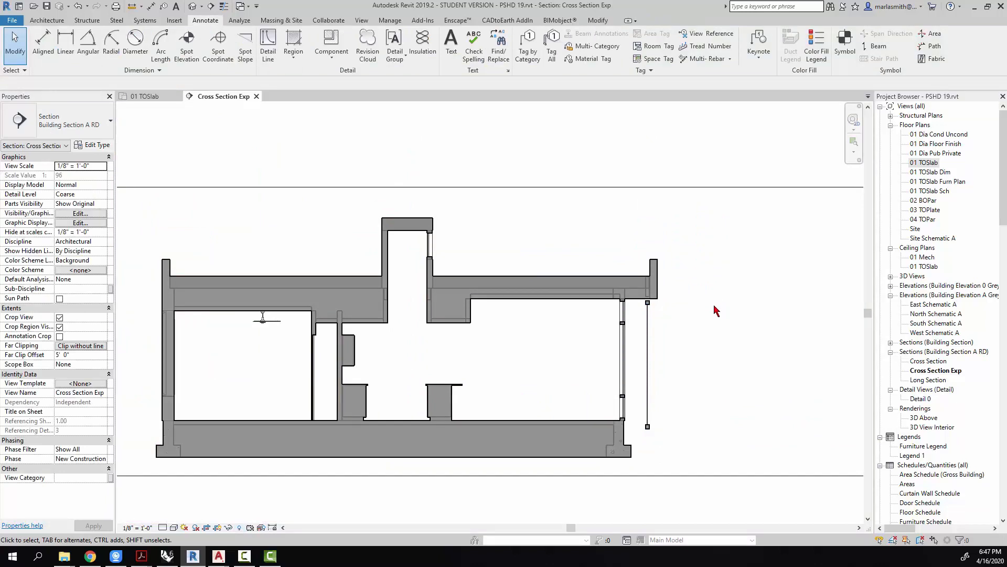
{"action": "left_click", "coordinate": [80, 213]}
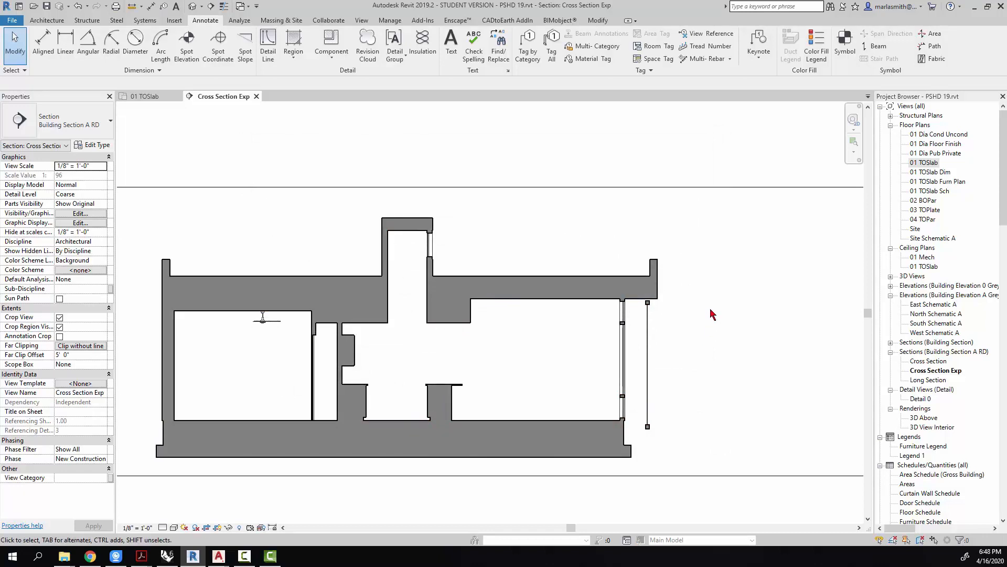
{"action": "mouse_move", "coordinate": [933, 361]}
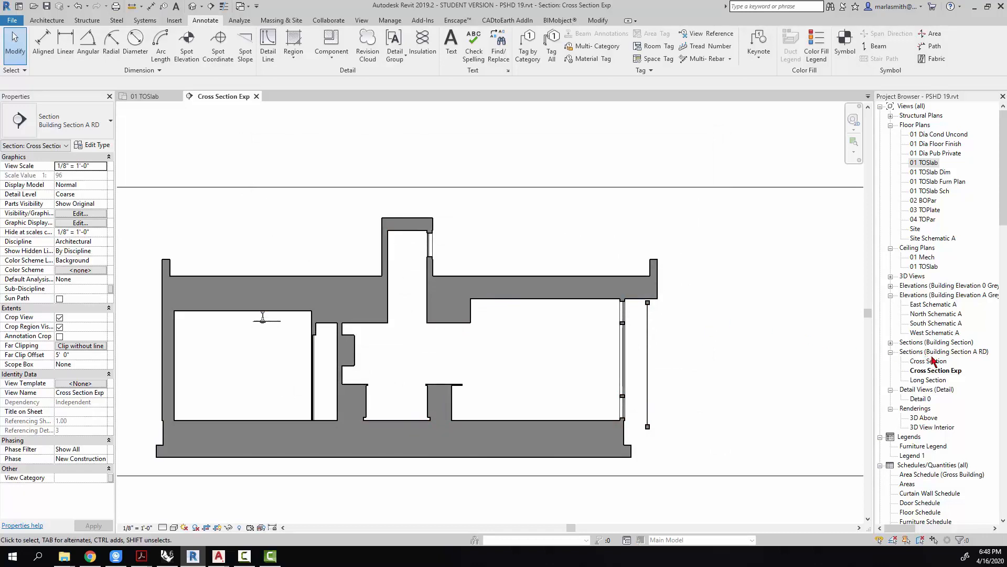
Step: Copy the gray filled region from Cross Section Exp and paste it aligned to the same place in Cross Section
{"action": "double_click", "coordinate": [929, 361]}
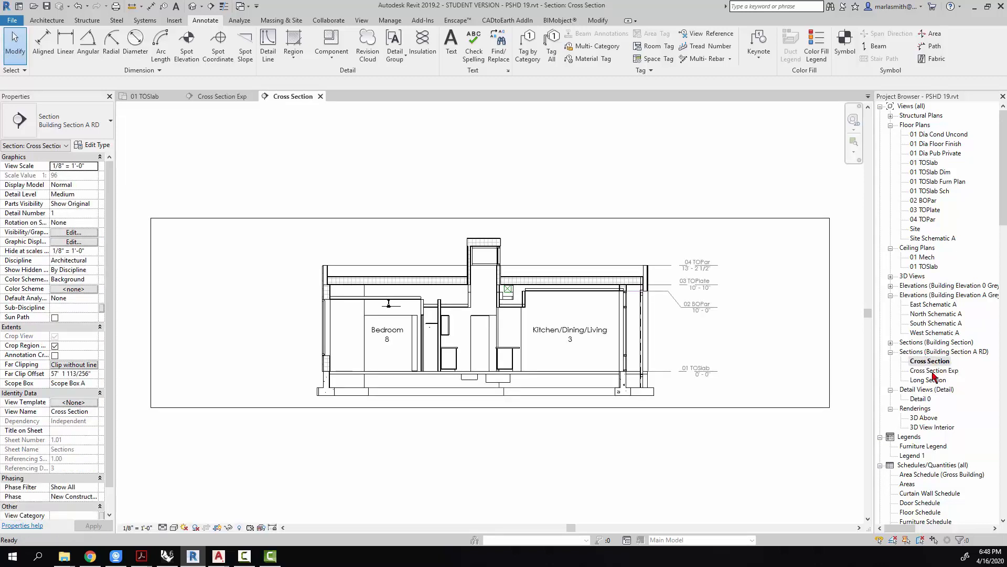
{"action": "left_click", "coordinate": [220, 96]}
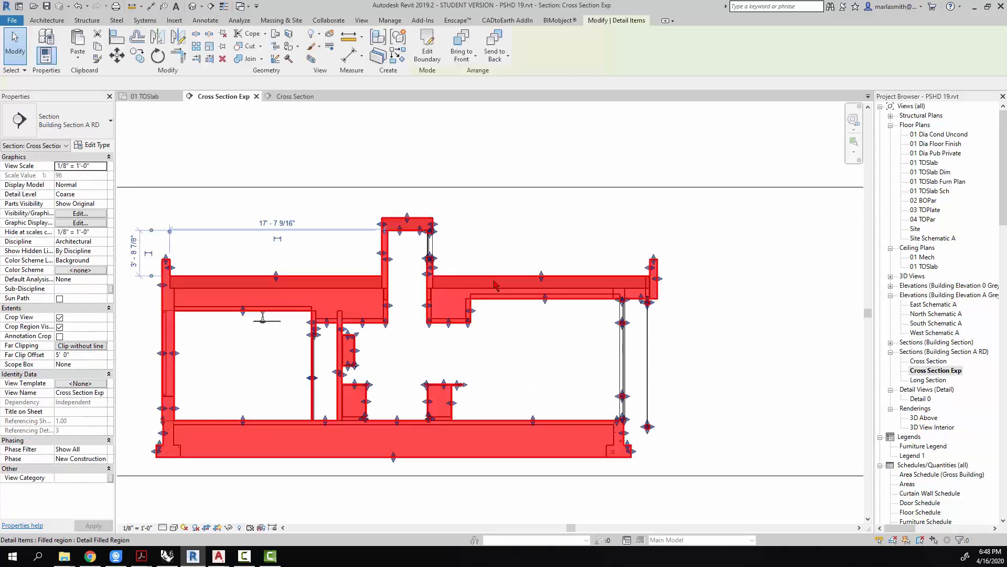
{"action": "left_click", "coordinate": [495, 286]}
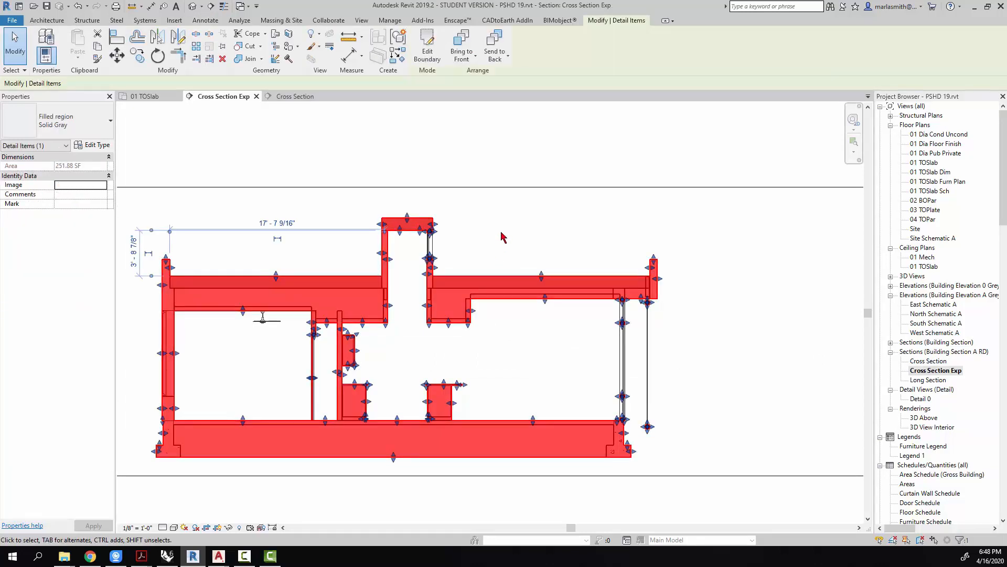
{"action": "mouse_move", "coordinate": [526, 233]}
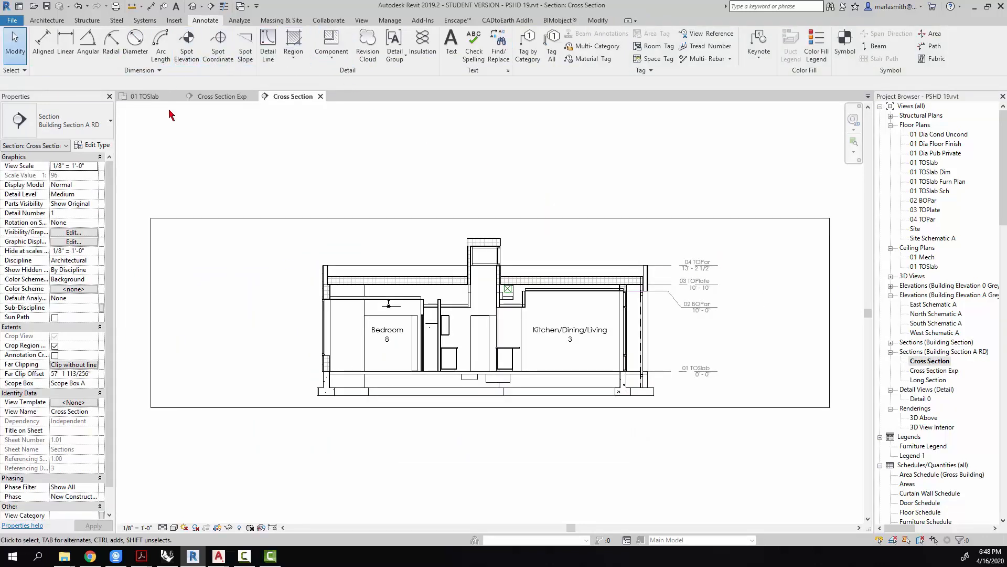
{"action": "mouse_move", "coordinate": [599, 23]}
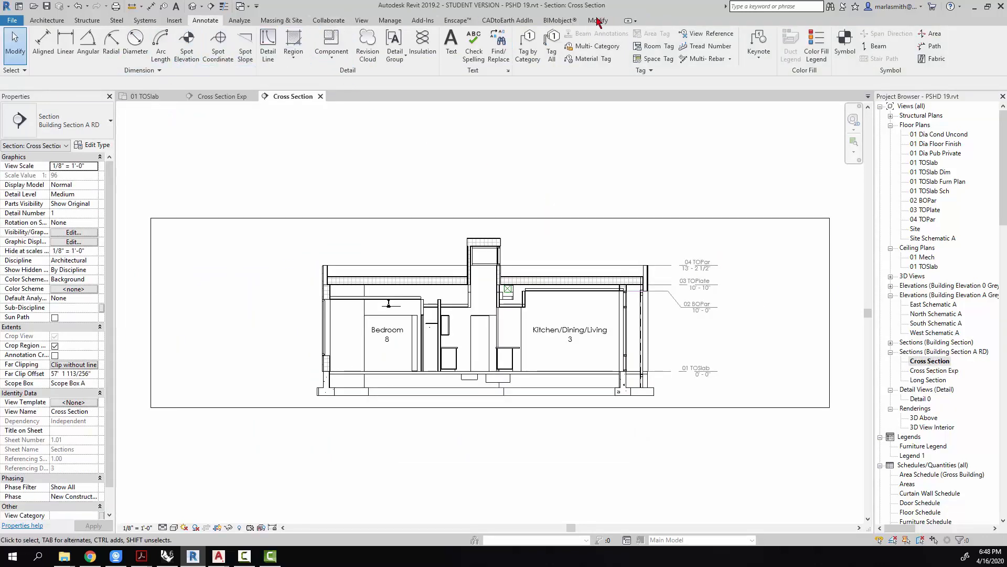
{"action": "left_click", "coordinate": [77, 46]}
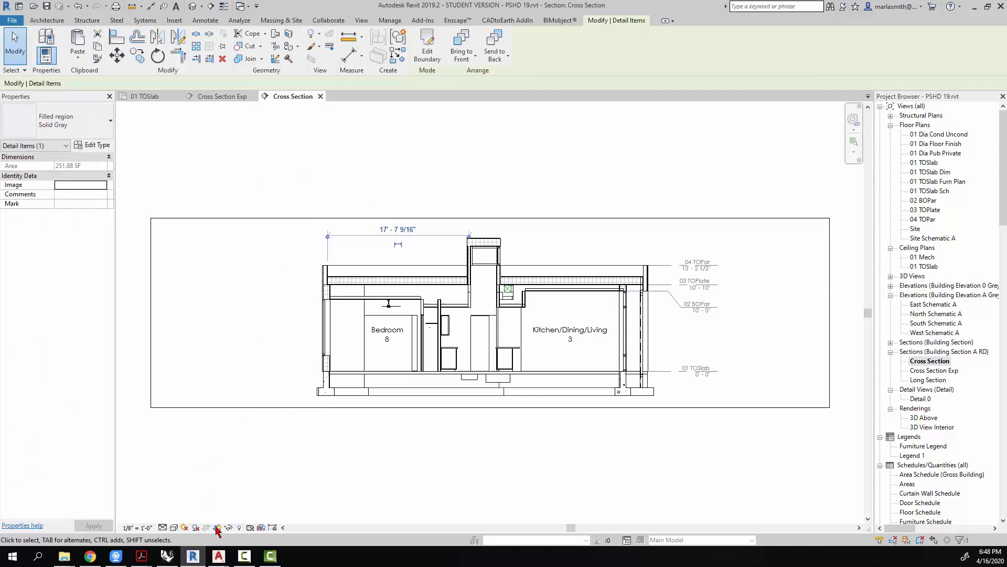
Step: Reveal hidden elements, unhide the Filled Regions category for the pasted region, then deselect it
{"action": "left_click", "coordinate": [218, 527]}
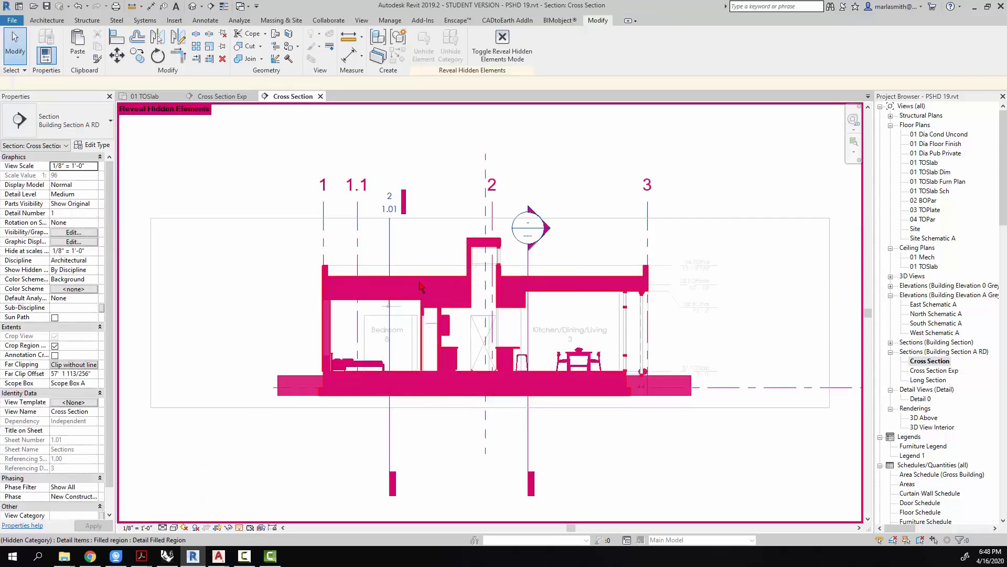
{"action": "left_click", "coordinate": [419, 286]}
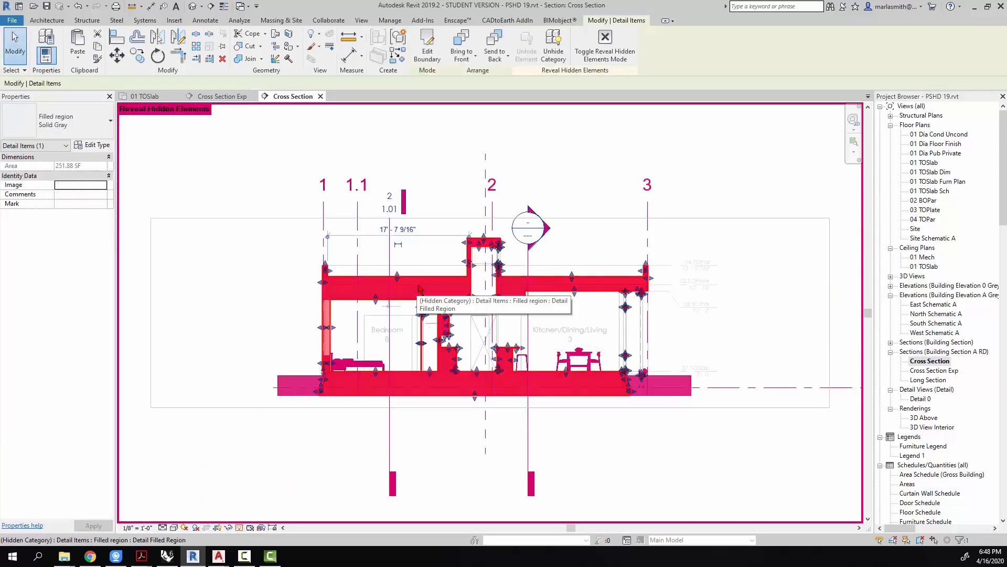
{"action": "mouse_move", "coordinate": [528, 153]}
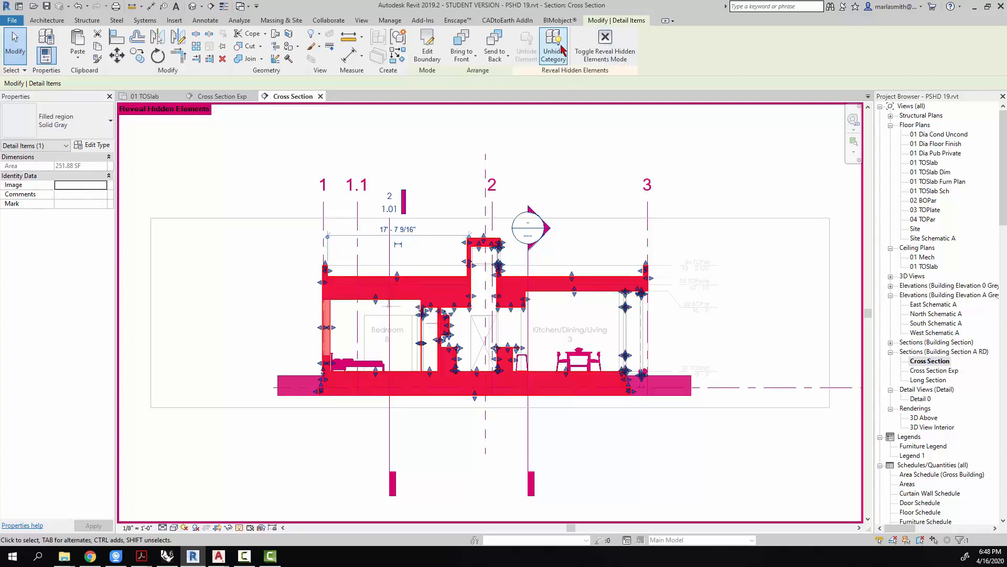
{"action": "left_click", "coordinate": [554, 44]}
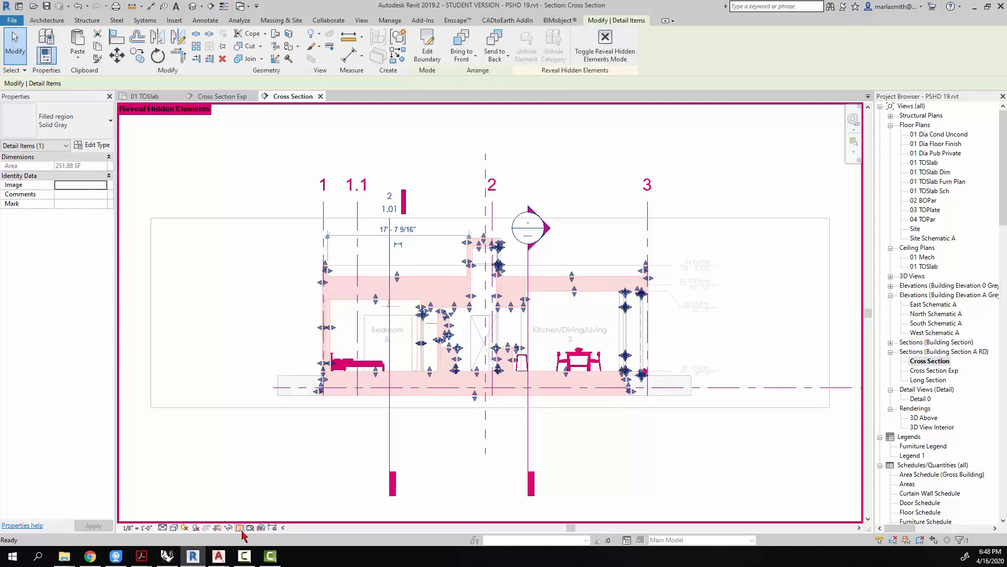
{"action": "left_click", "coordinate": [605, 36]}
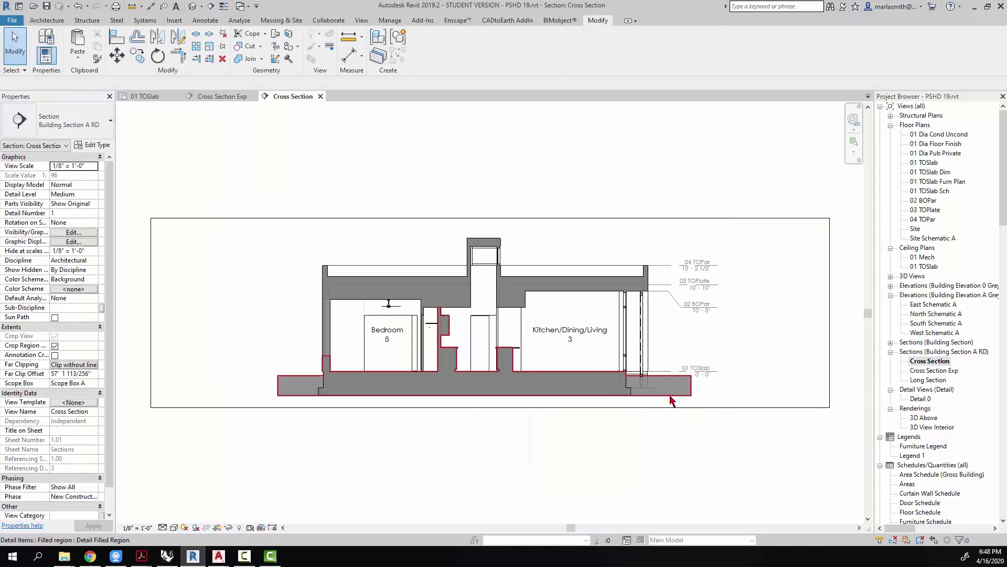
{"action": "left_click", "coordinate": [665, 392]}
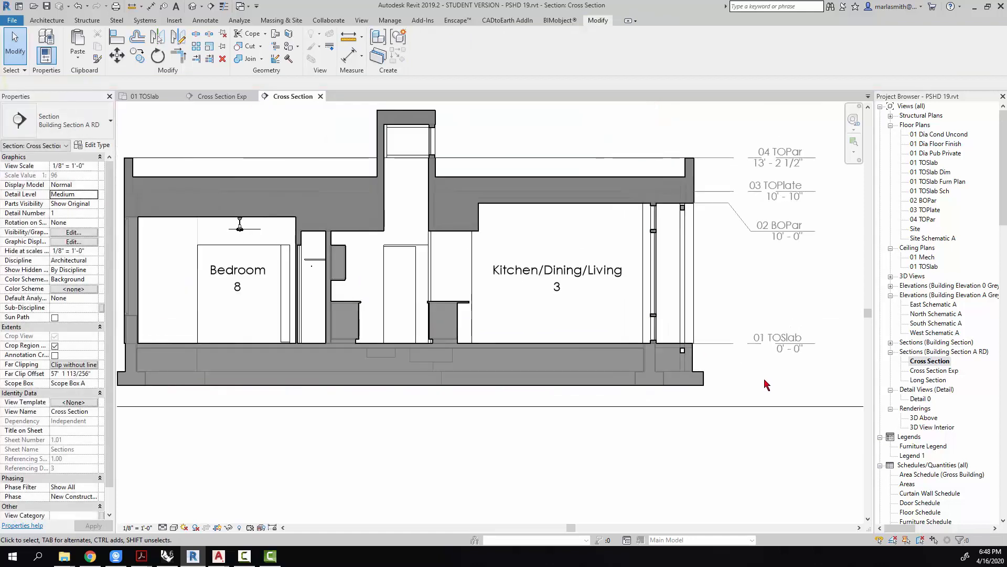
{"action": "mouse_move", "coordinate": [701, 412]}
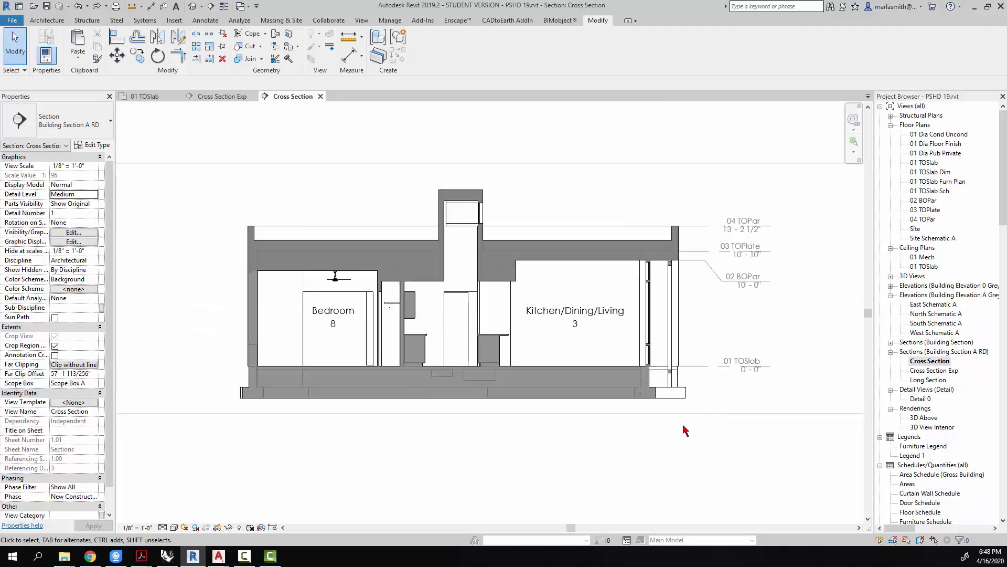
{"action": "mouse_move", "coordinate": [418, 479]}
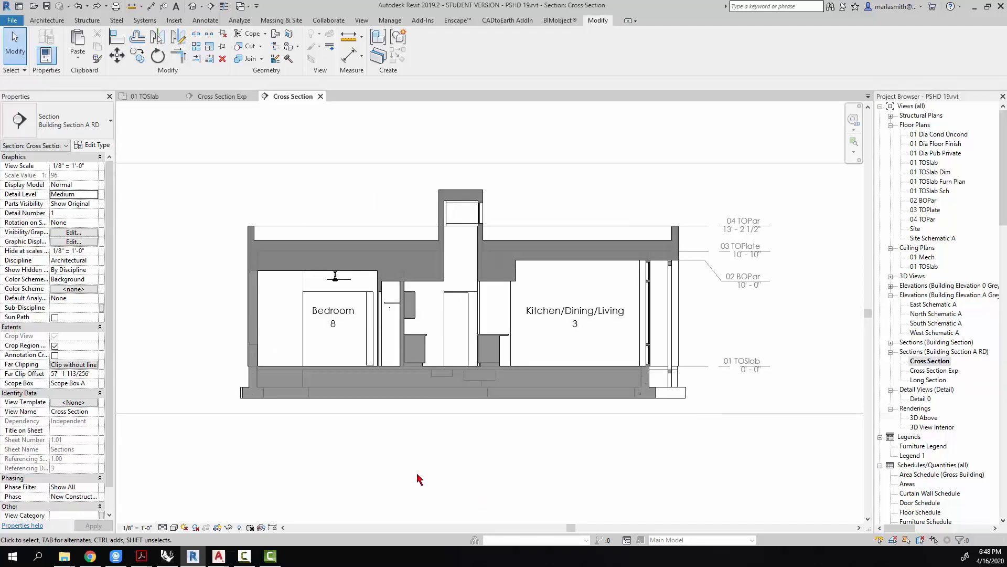